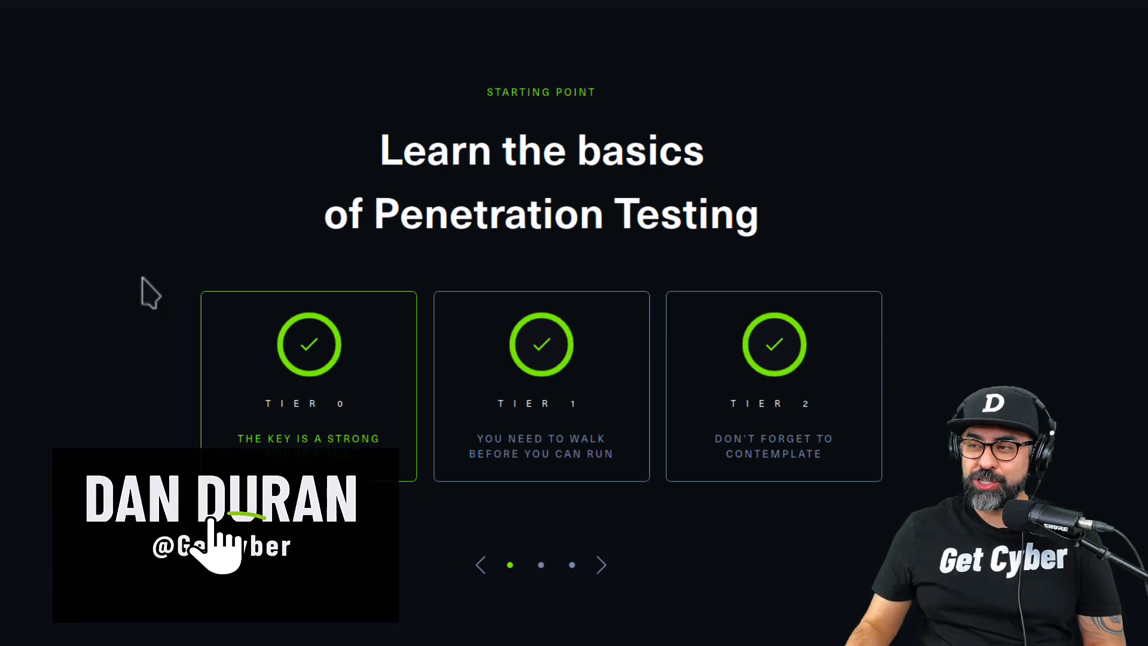
Scroll past the Tier 0 machines to the expanded Explosion machine card.
scroll(down, 3)
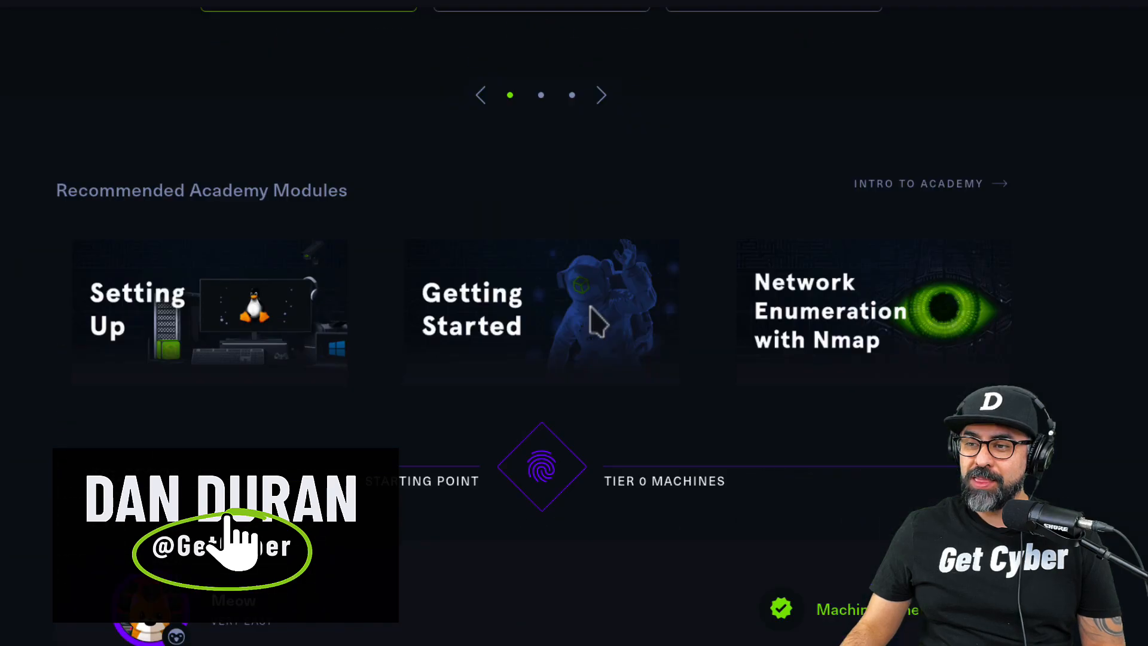
scroll(down, 3)
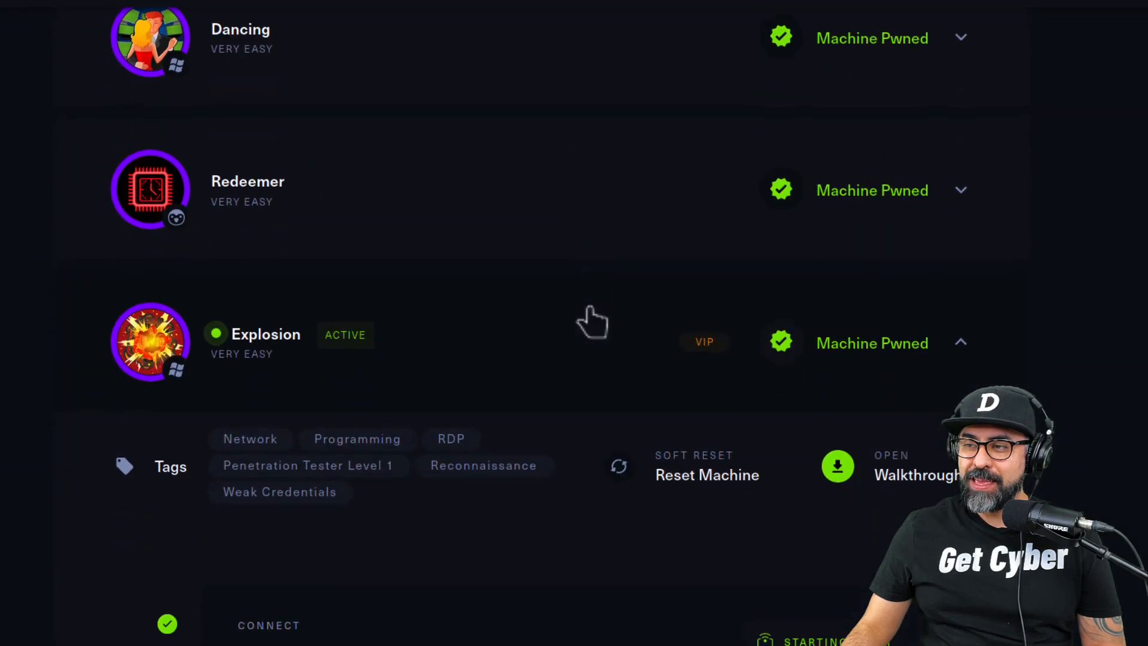
scroll(down, 3)
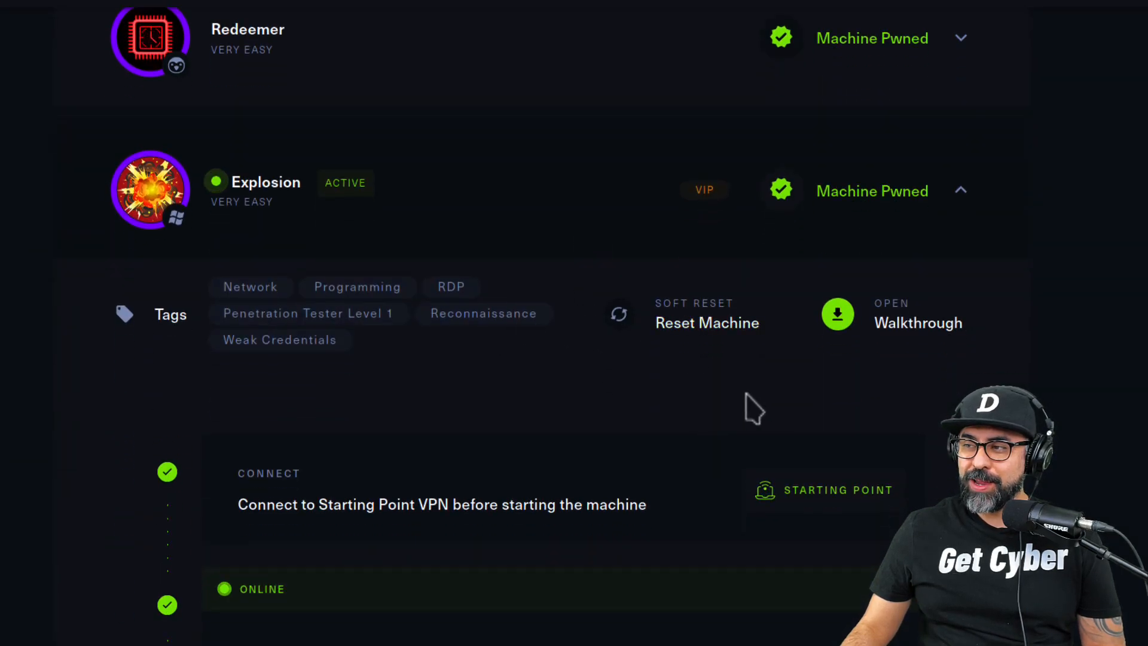
scroll(down, 3)
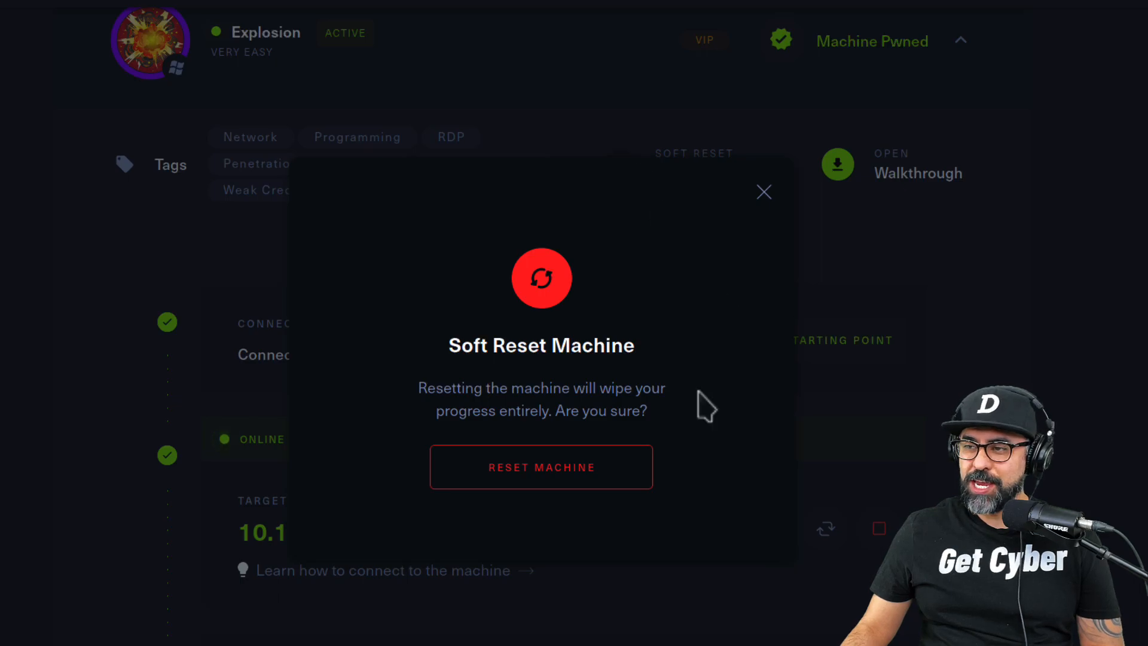
Confirm the soft reset of Explosion and scroll down to Task 1.
click(542, 466)
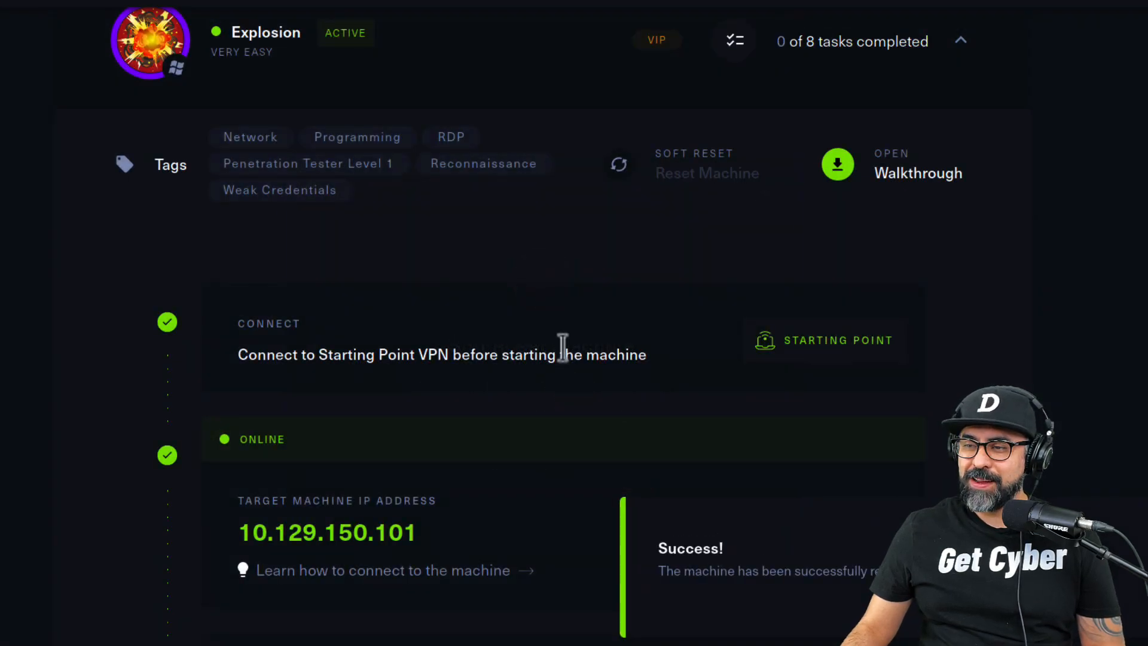
scroll(down, 3)
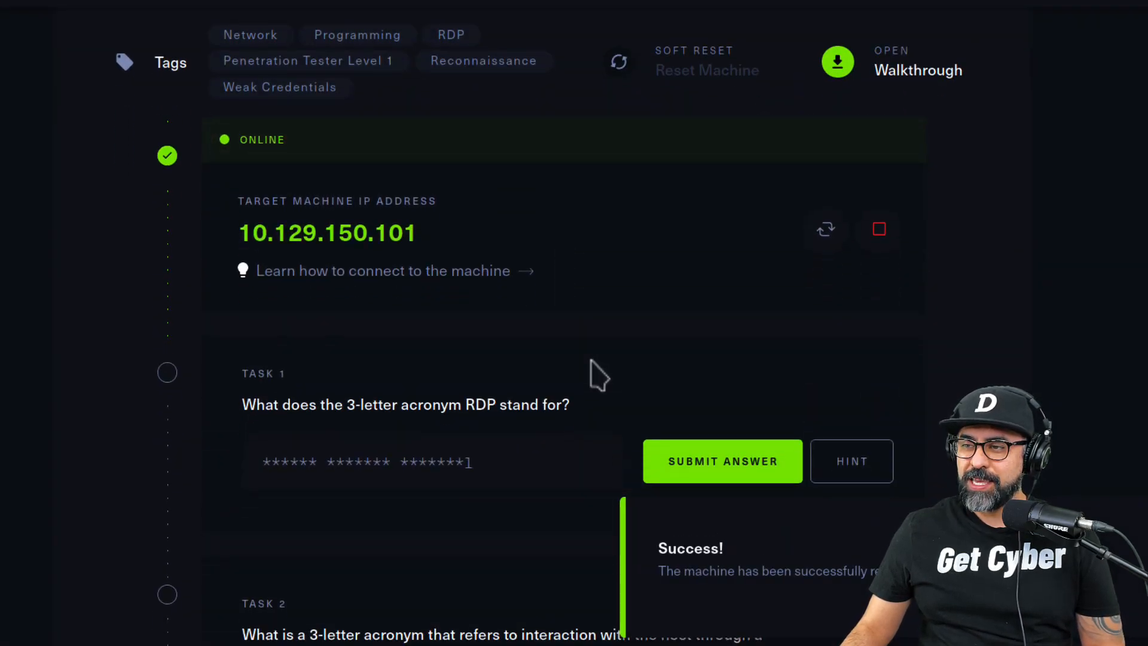
scroll(down, 3)
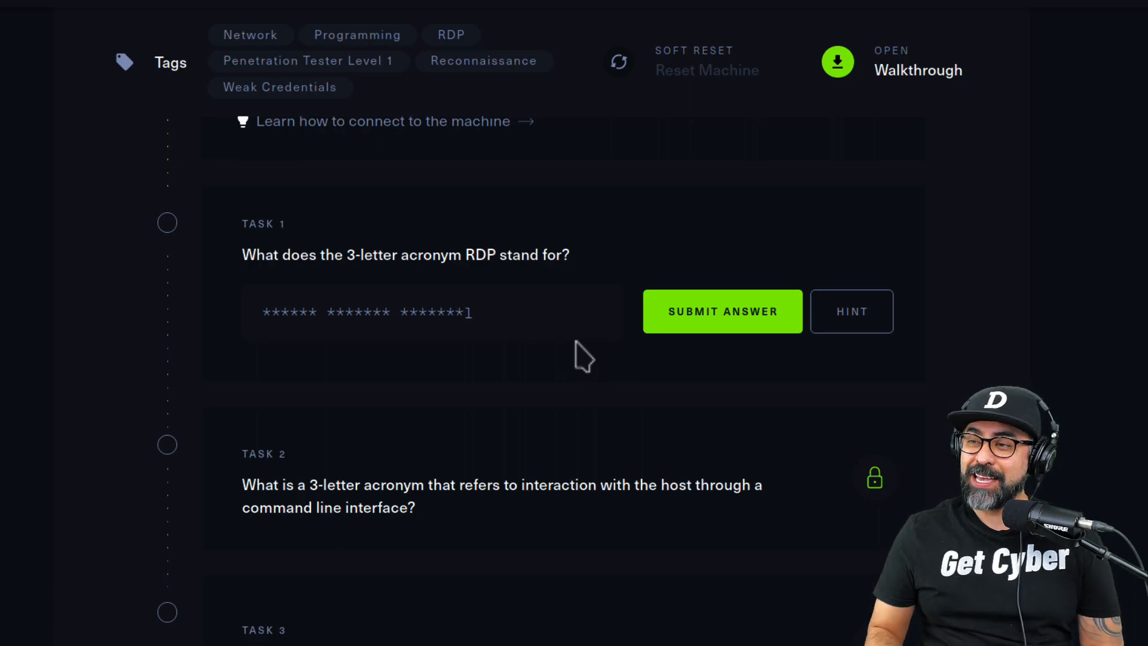
mouse_move(504, 355)
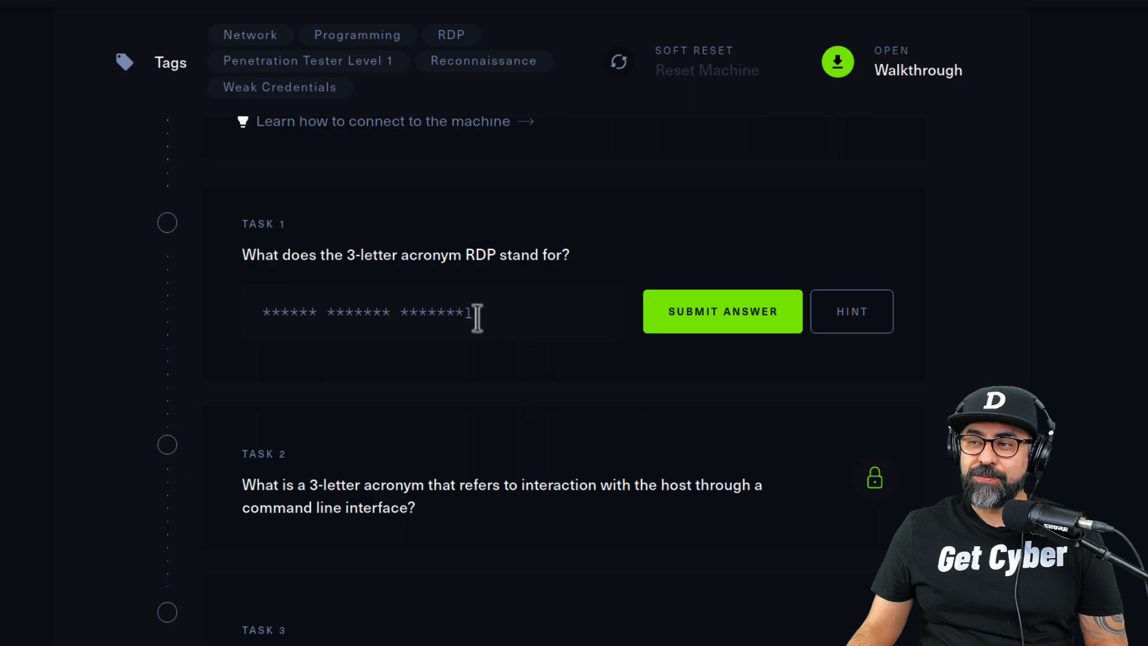
mouse_move(504, 242)
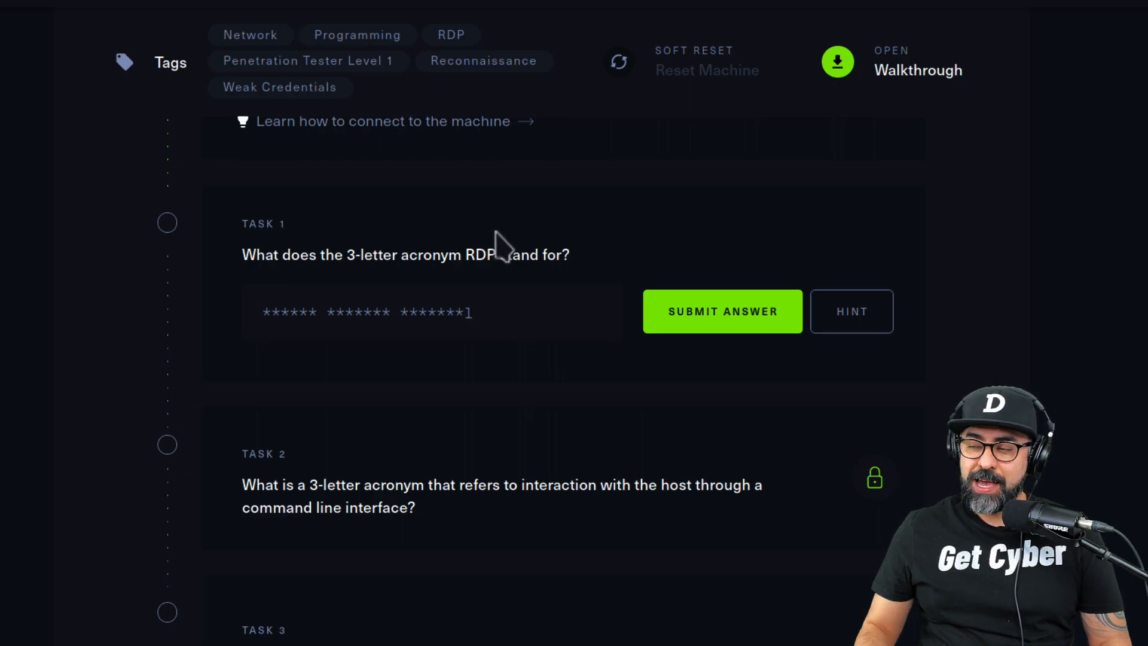
Answer Task 1 with 'Remote Desktop Protocol'.
click(366, 310)
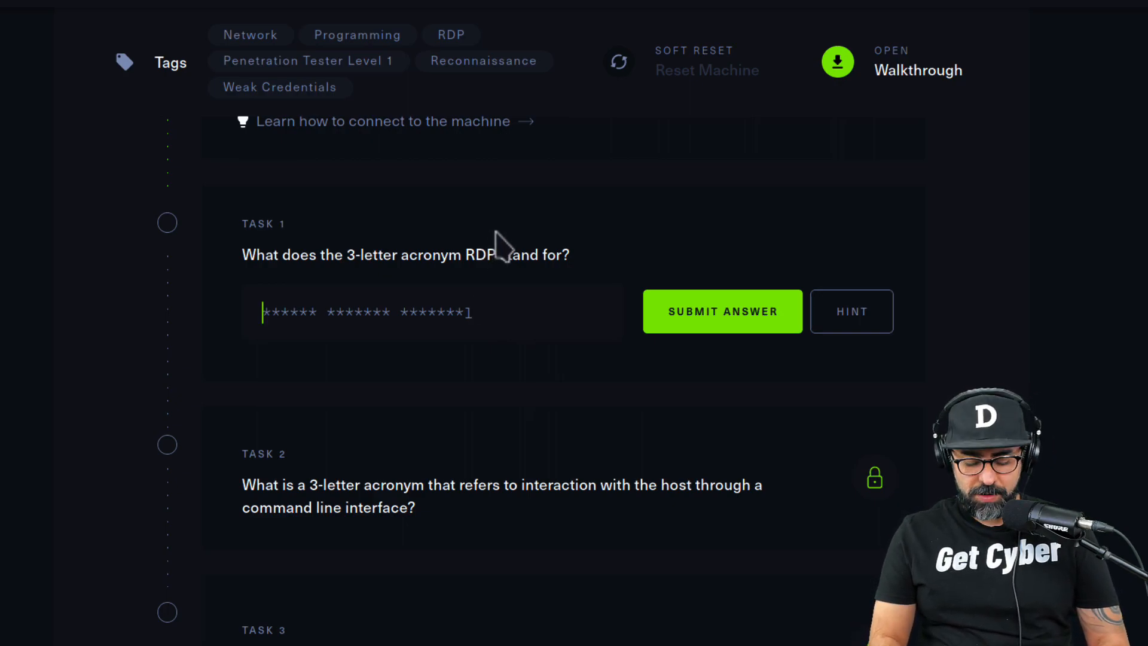
text(Remote Desktop Protocol)
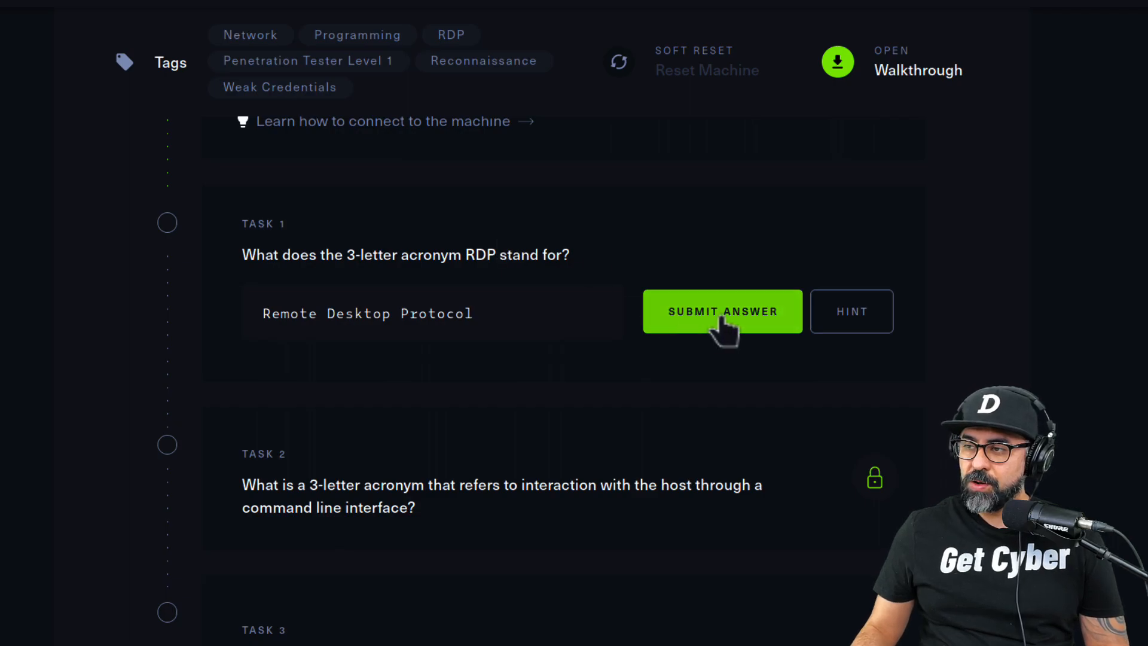
click(722, 311)
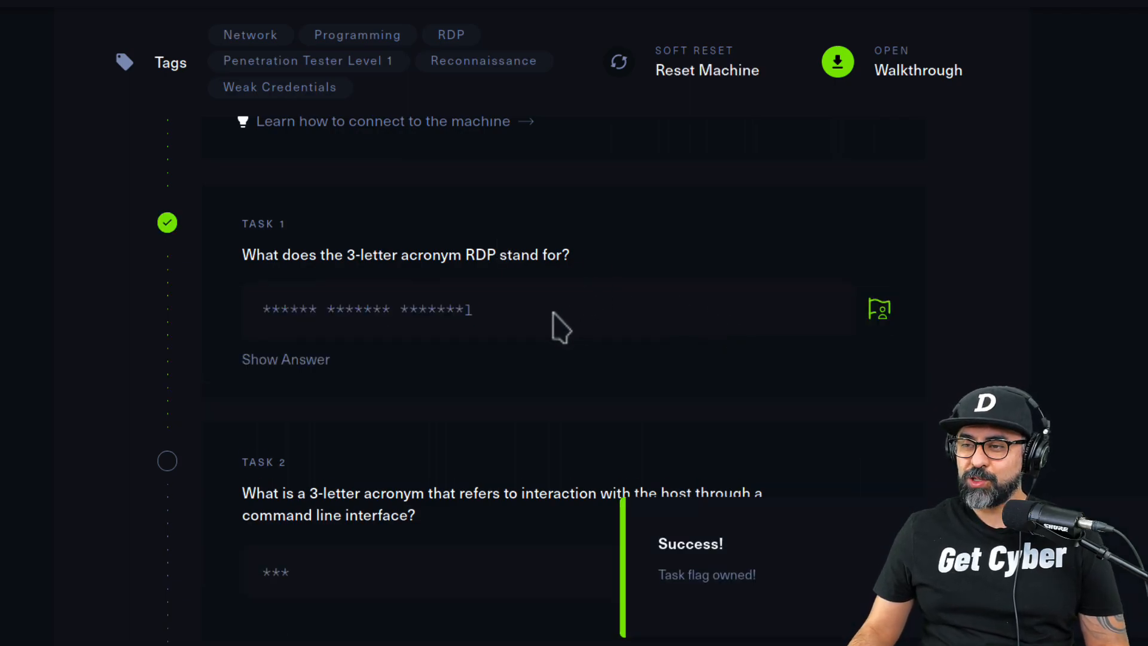
Answer Task 2 with 'CLI'.
scroll(down, 3)
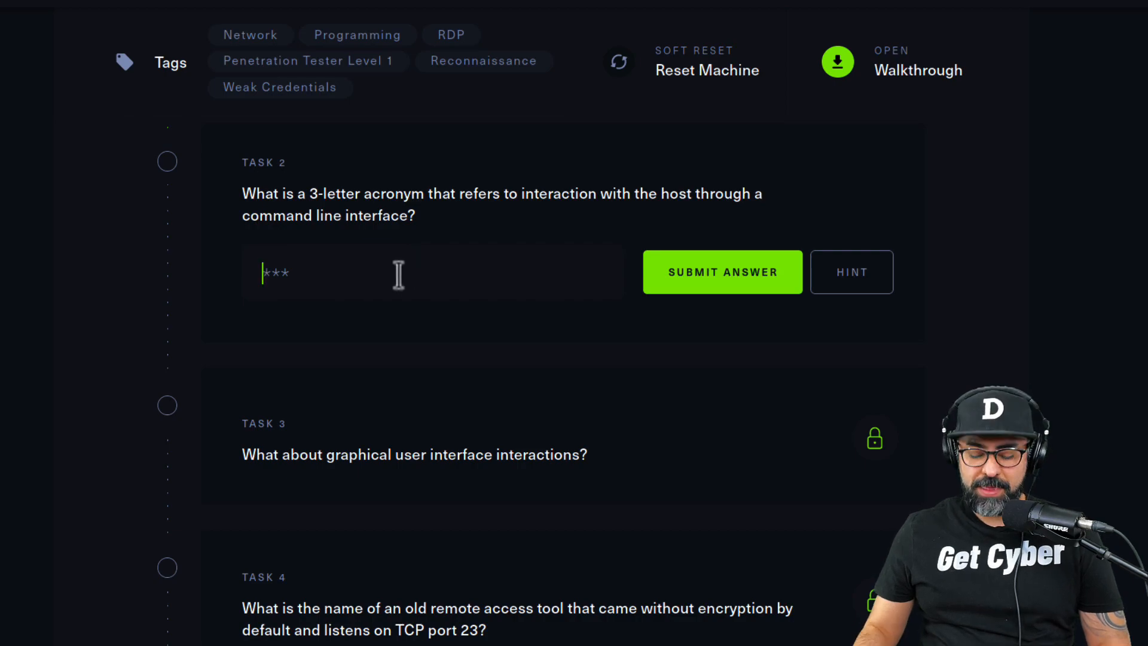
text(C)
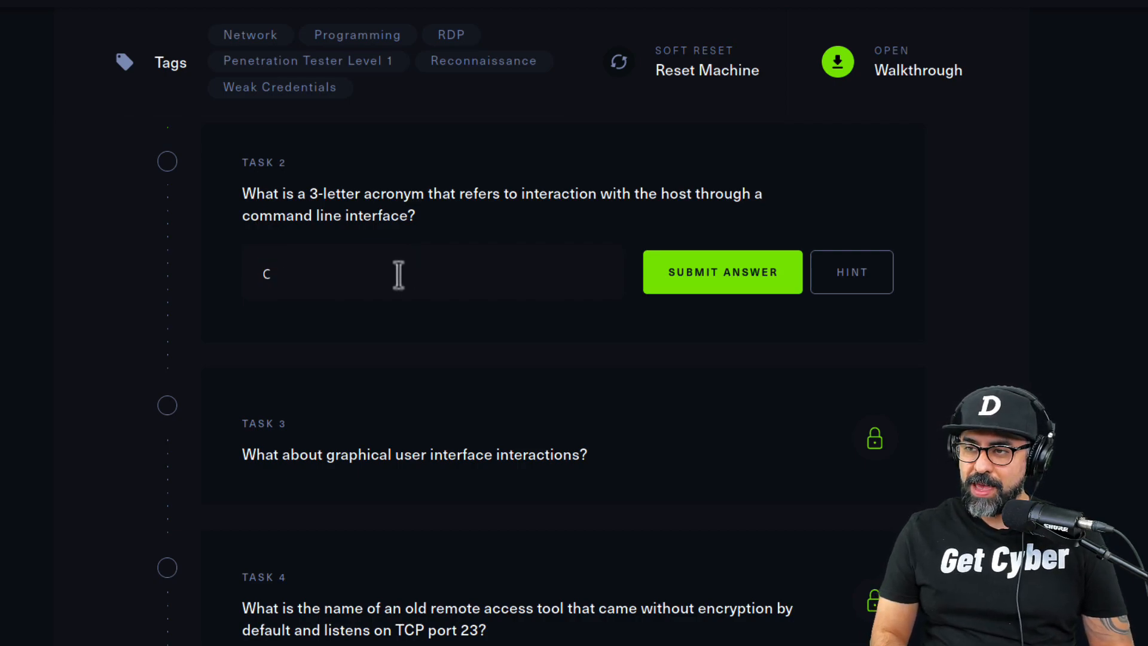
text(LI)
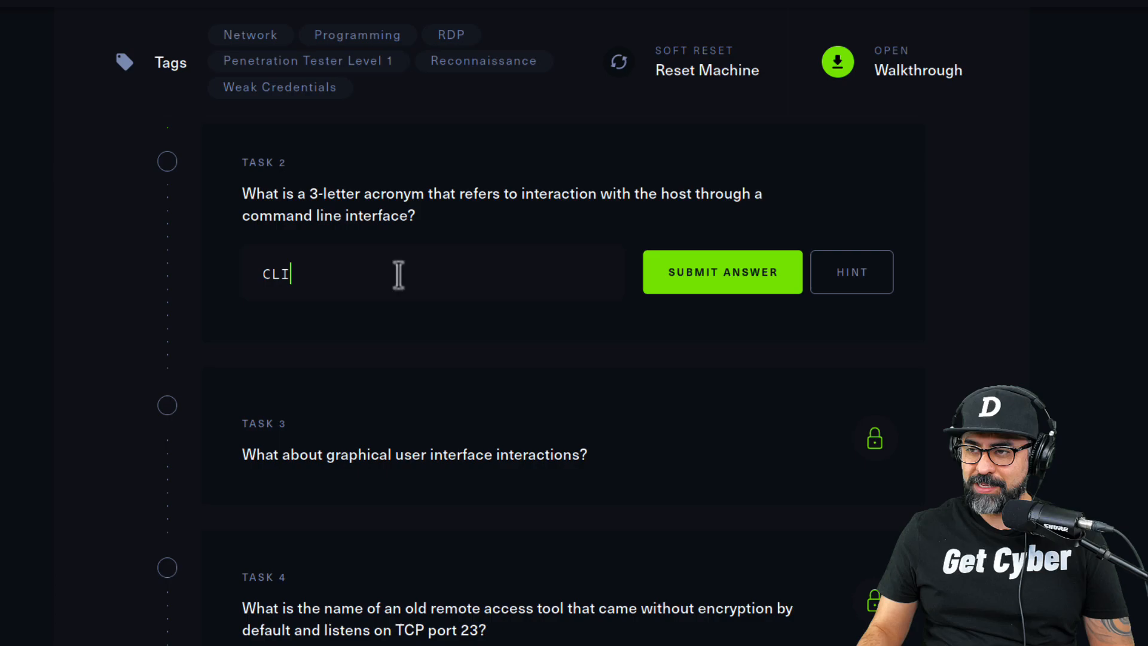
click(721, 271)
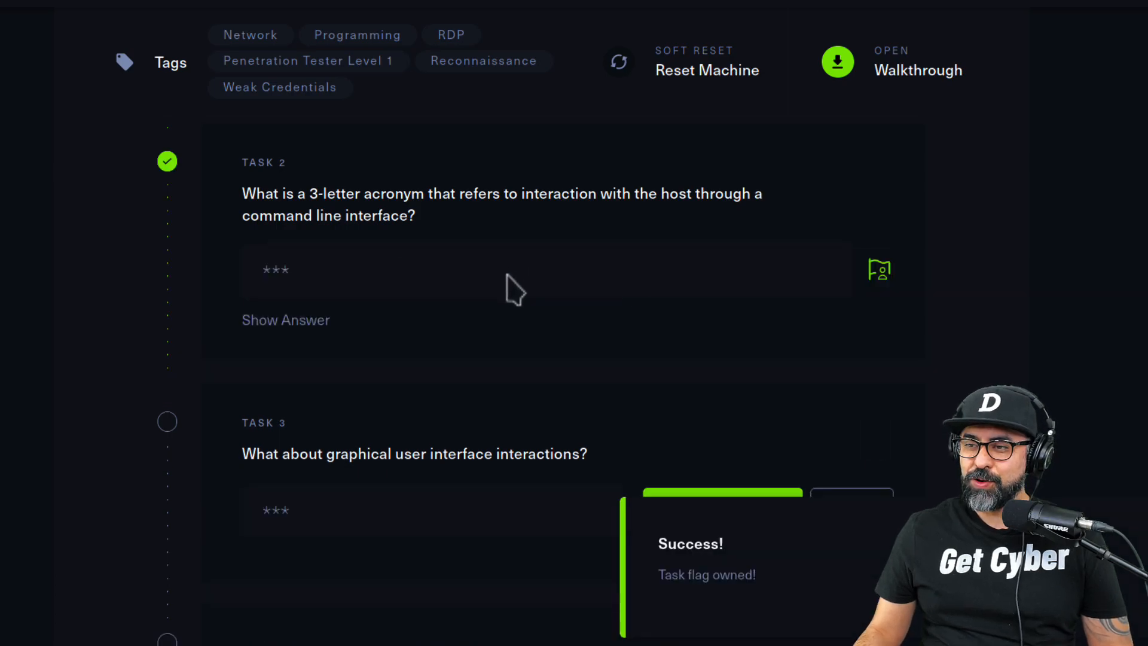
Submit 'GUI' as the Task 3 answer and scroll to Task 4.
scroll(down, 3)
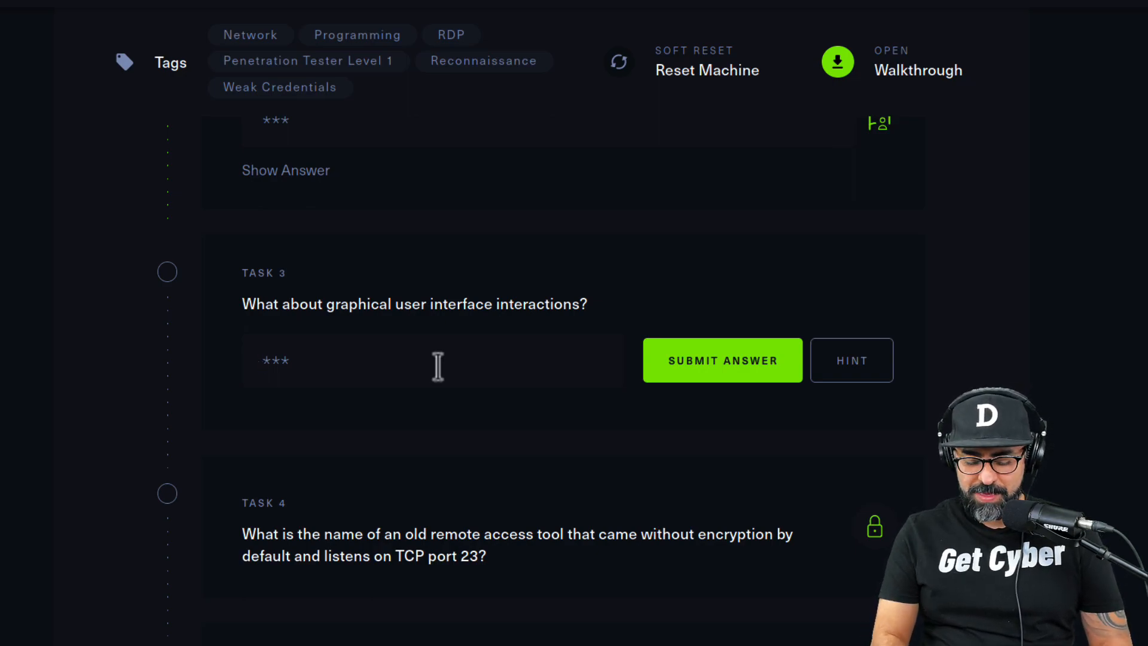
text(GUI)
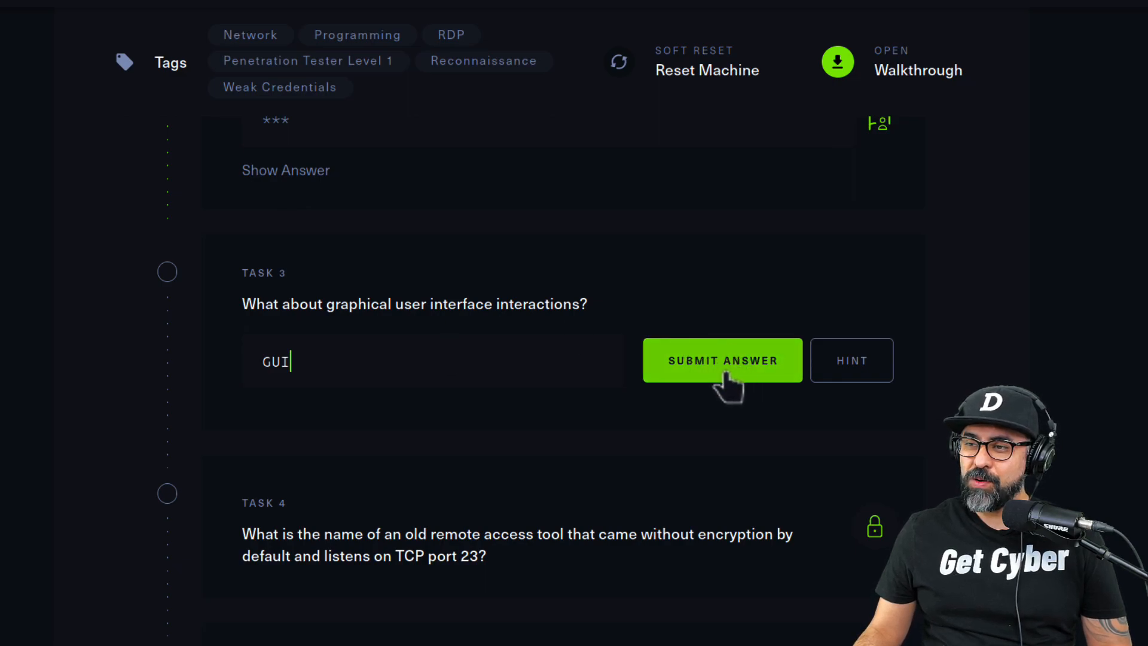
click(723, 360)
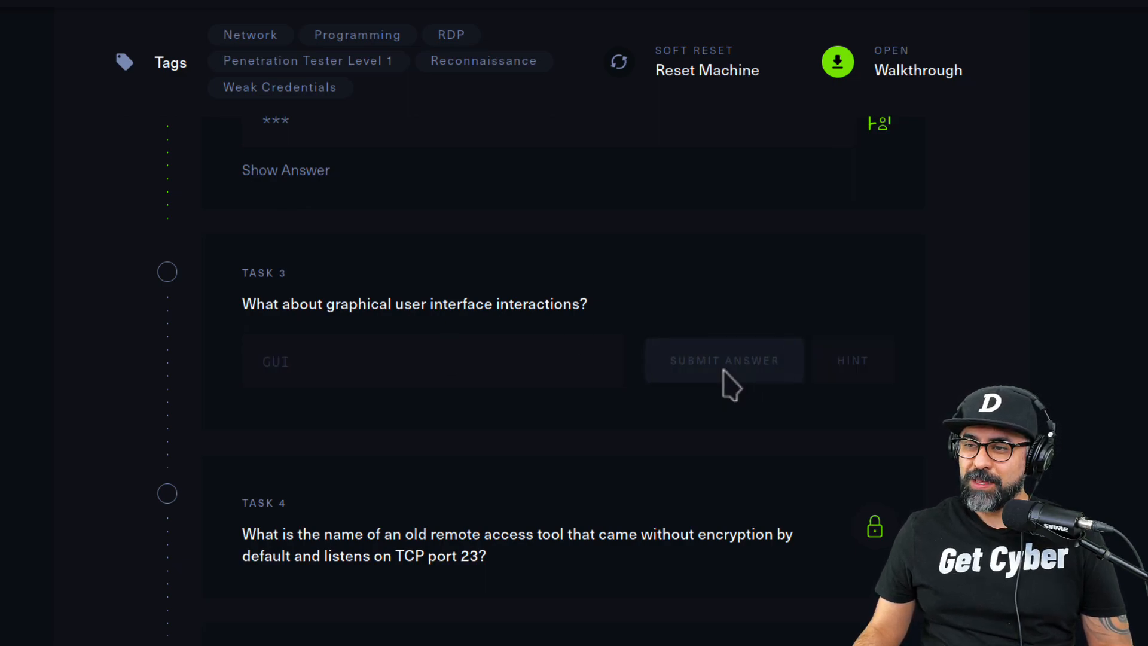
click(723, 359)
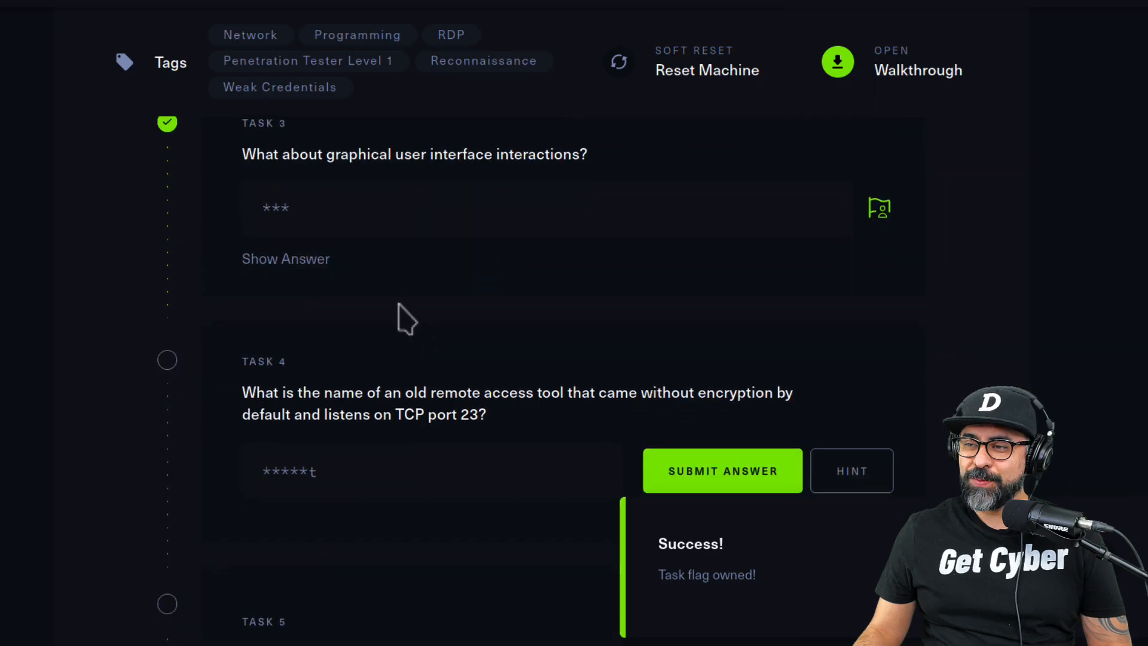
scroll(down, 3)
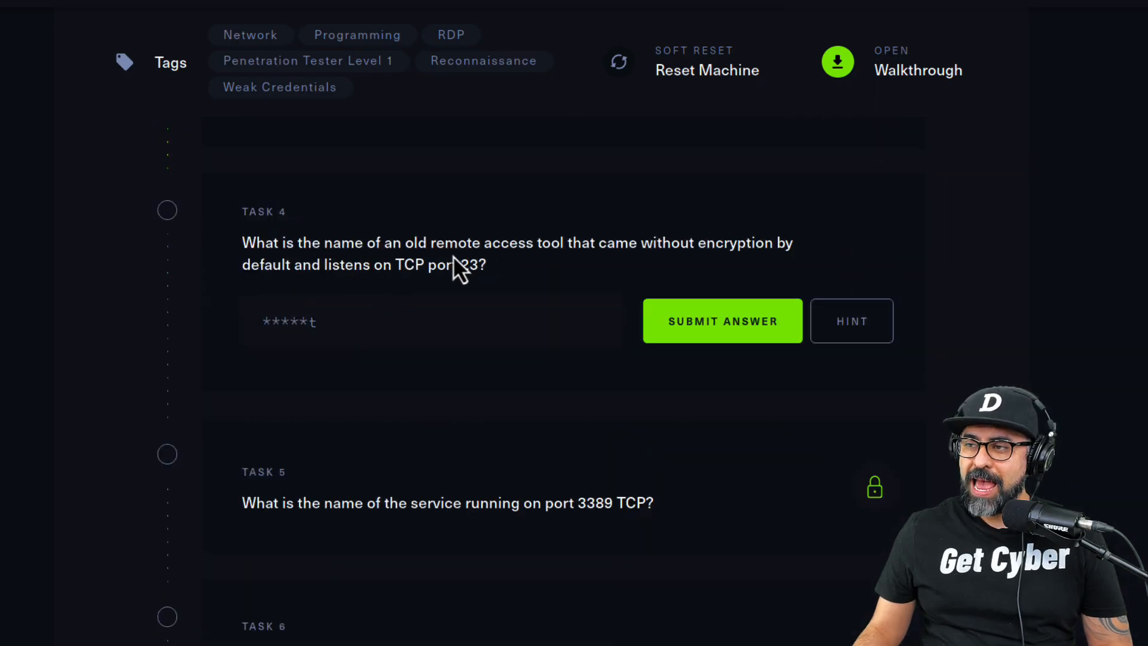
mouse_move(473, 212)
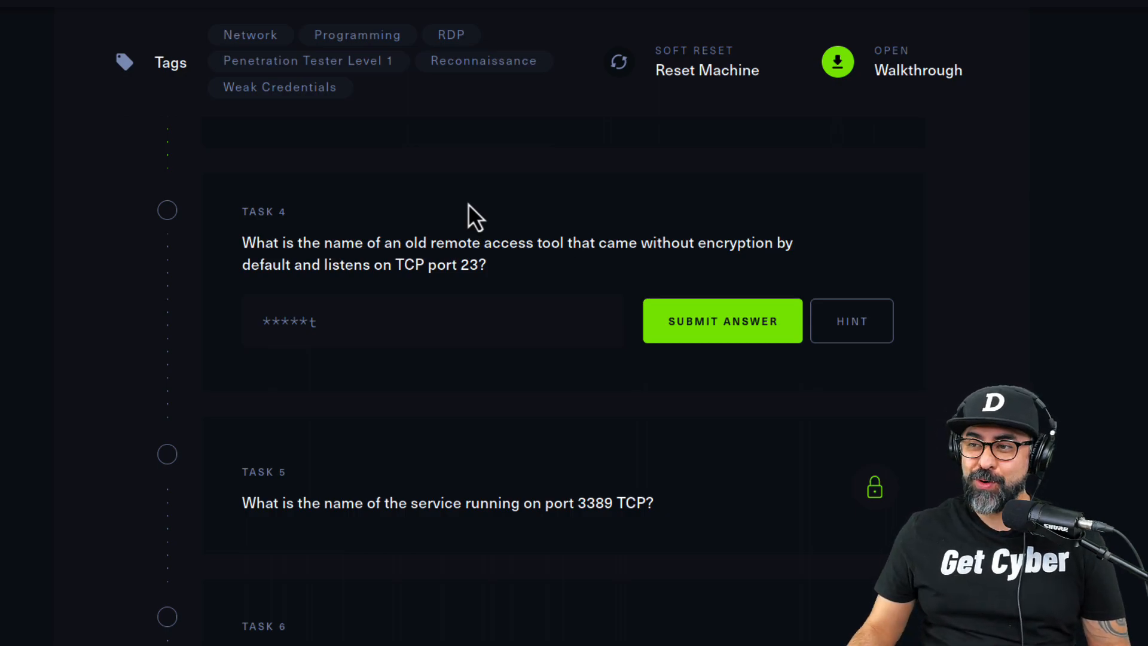
Submit 'telnet' as the Task 4 answer for the port 23 tool.
click(373, 320)
text(te)
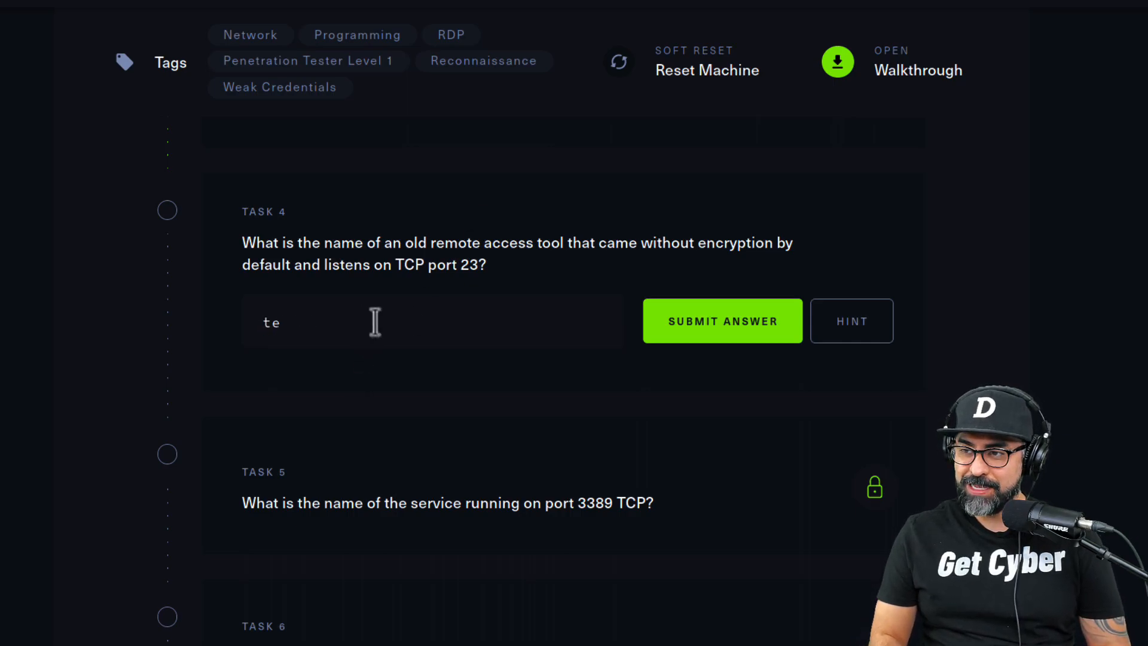
click(721, 321)
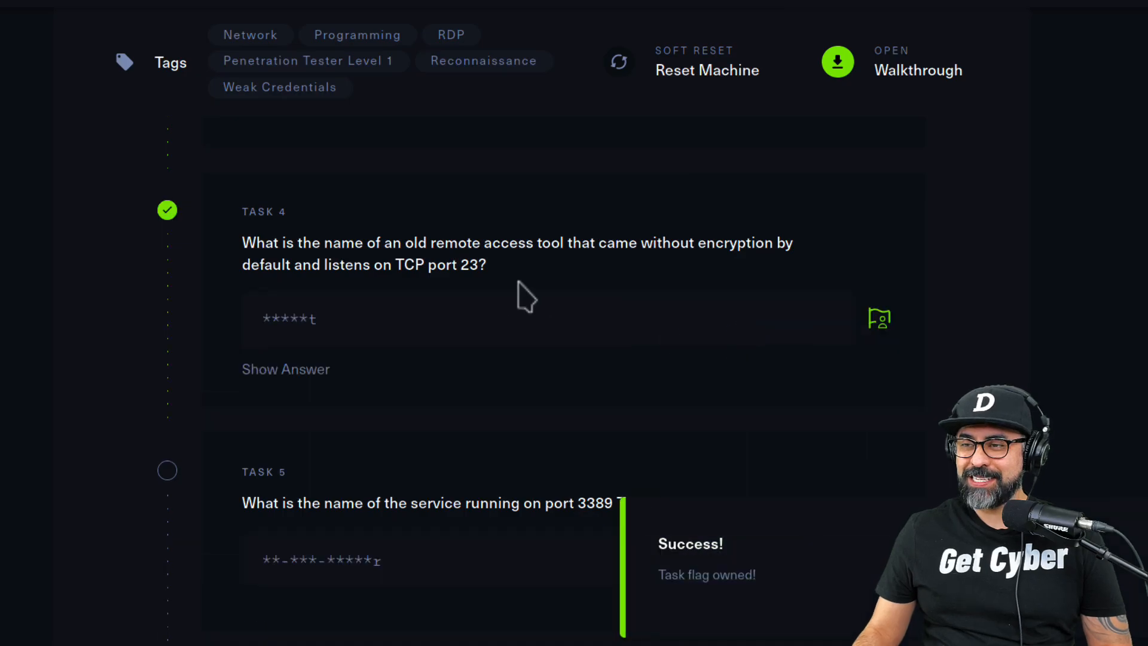
scroll(down, 3)
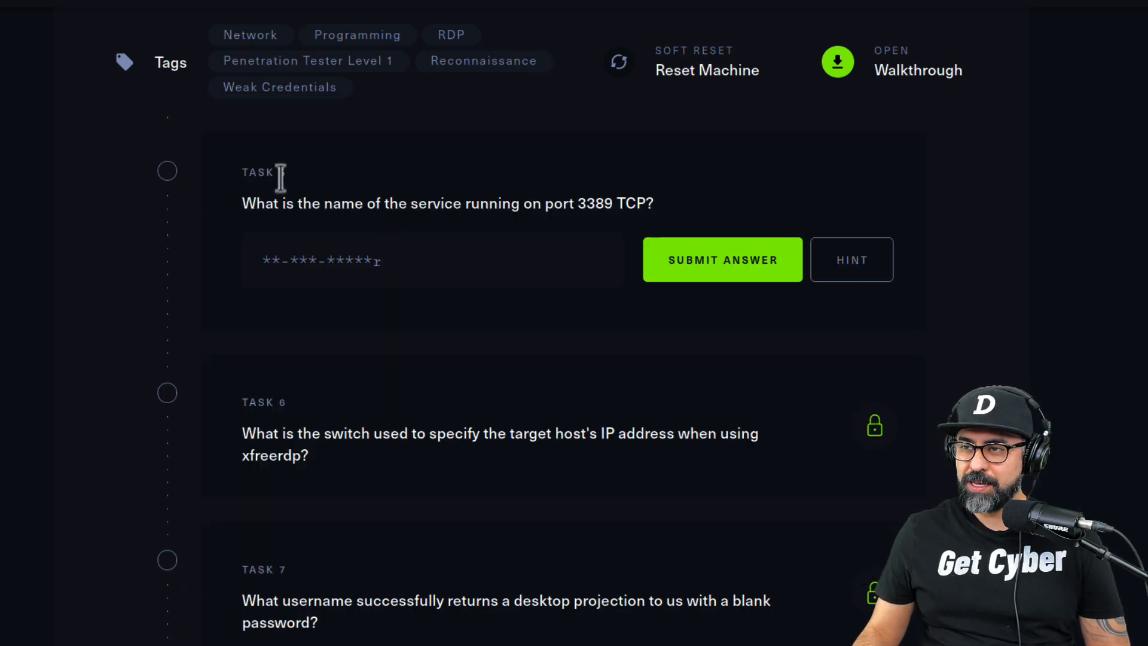
scroll(up, 3)
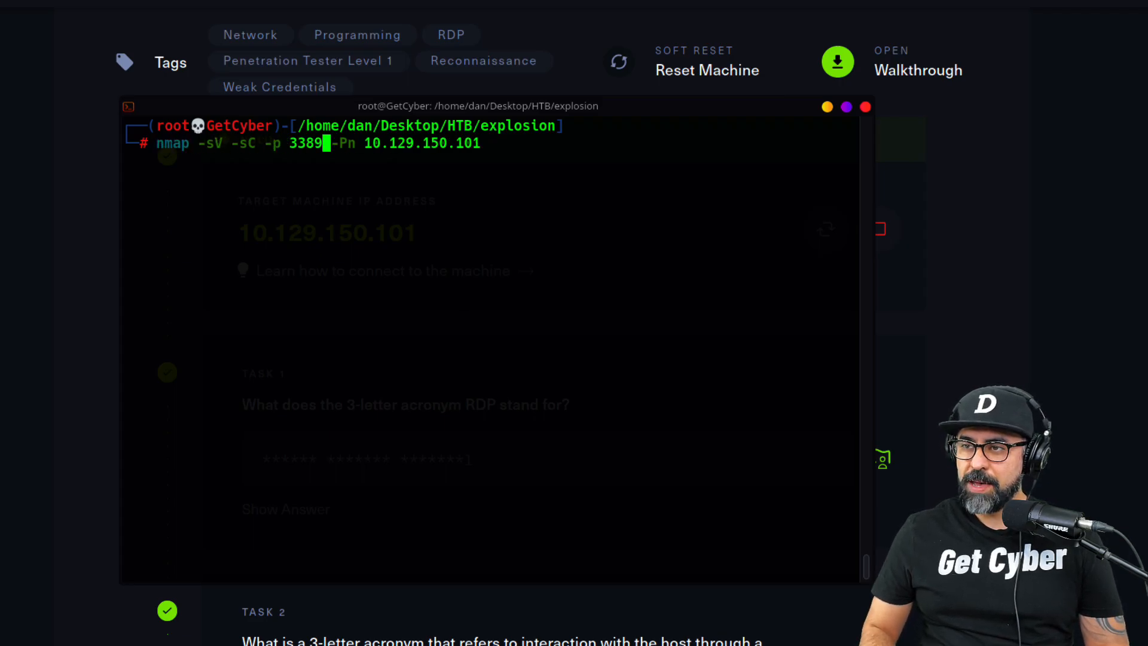
Run nmap -sV -sC -p 3389 -Pn on 10.129.150.101 to identify ms-wbt-server.
key(Return)
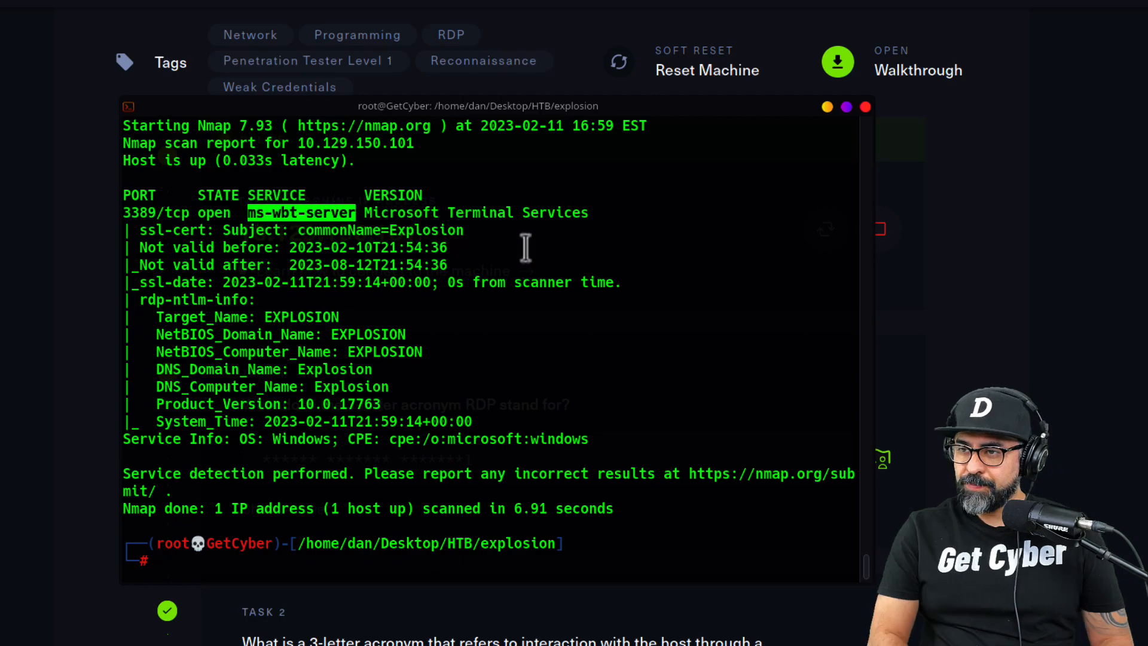
scroll(down, 3)
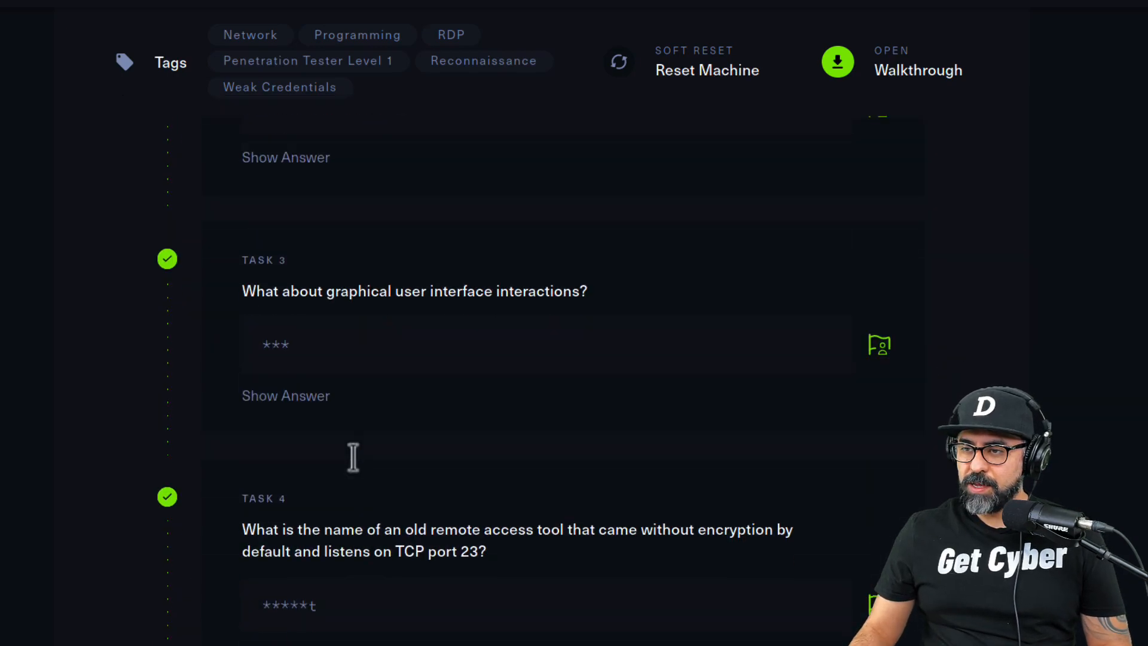
Submit 'ms-wbt-server' as the Task 5 answer.
scroll(down, 3)
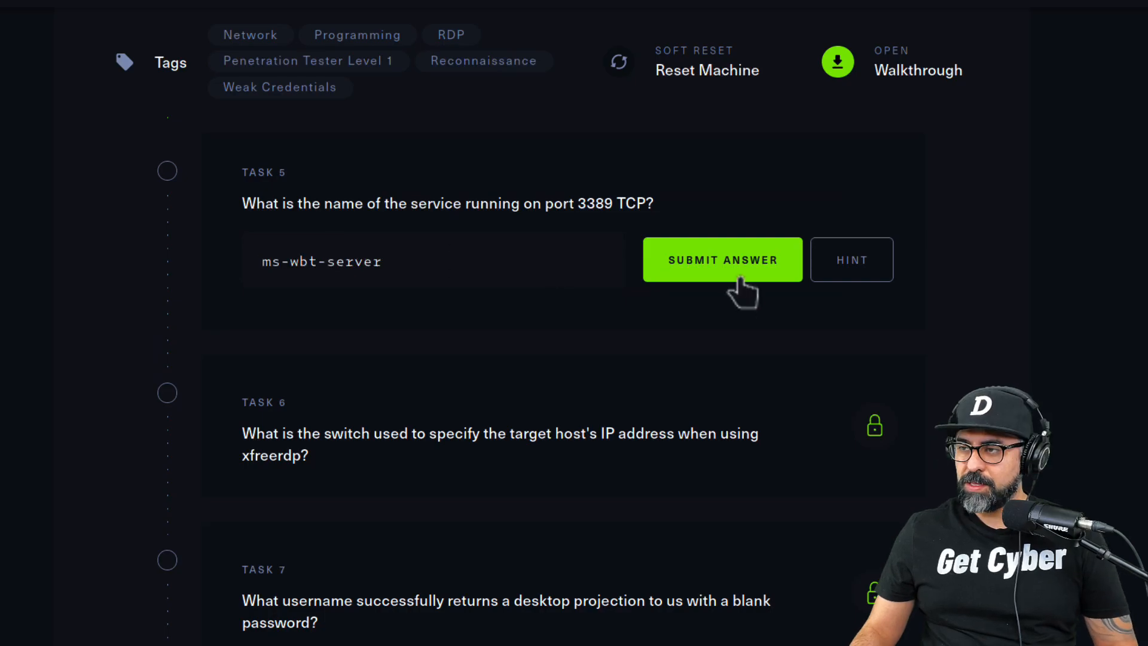
click(721, 258)
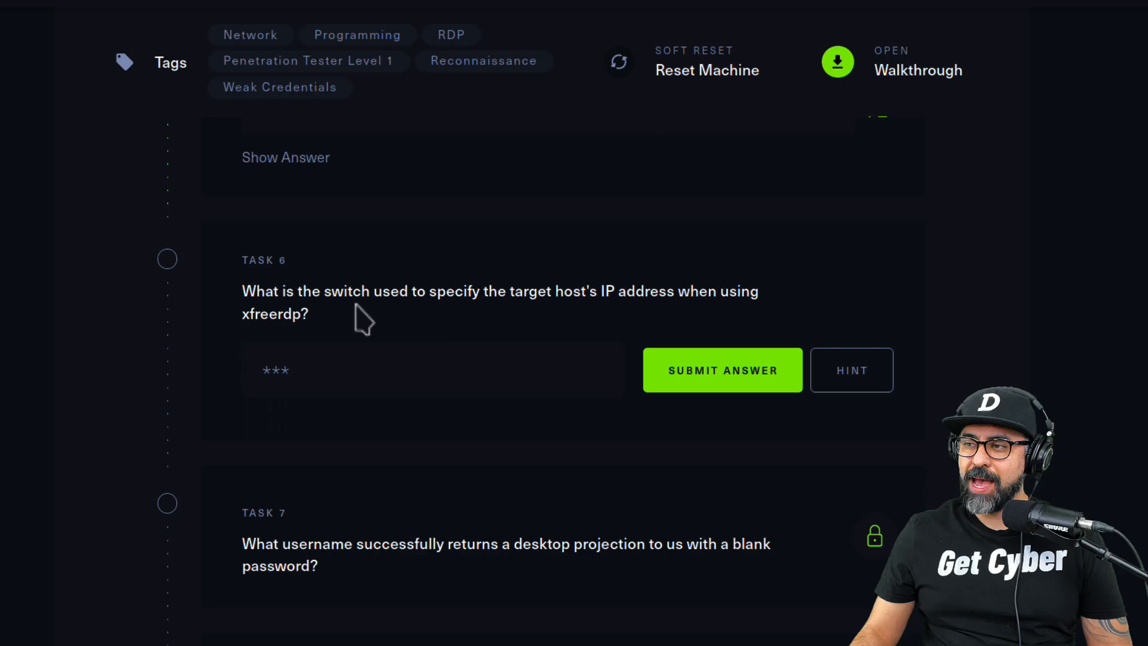
mouse_move(344, 325)
text(xfreerdp -)
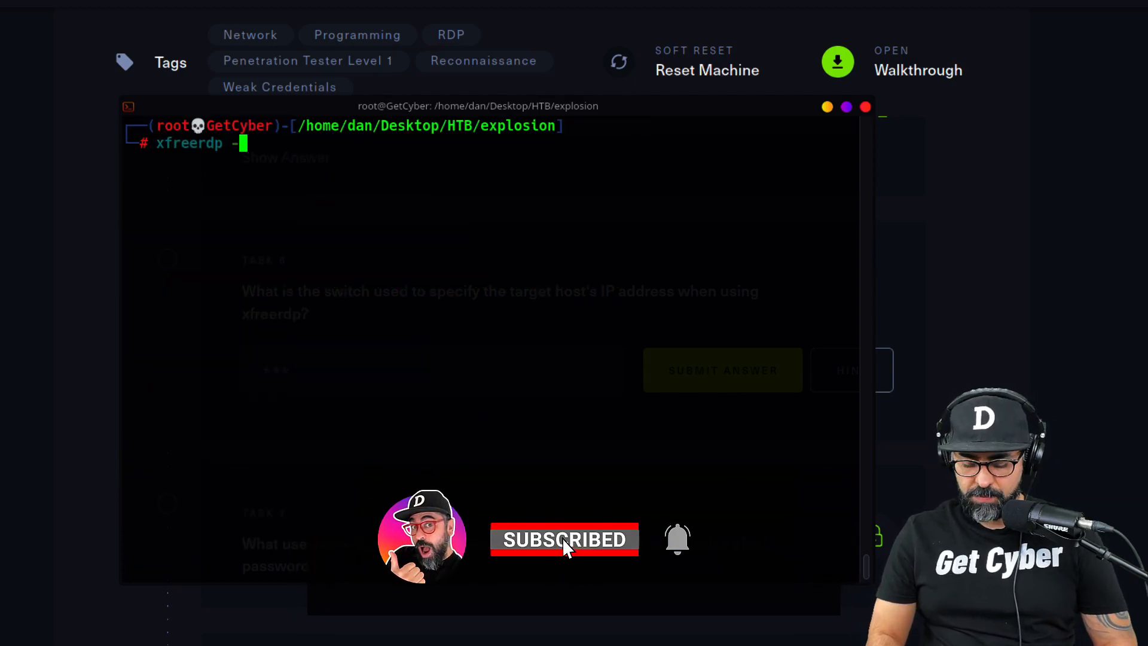
Read through the xfreerdp -h output and highlight the /v:<server>[:port] switch.
key(Return)
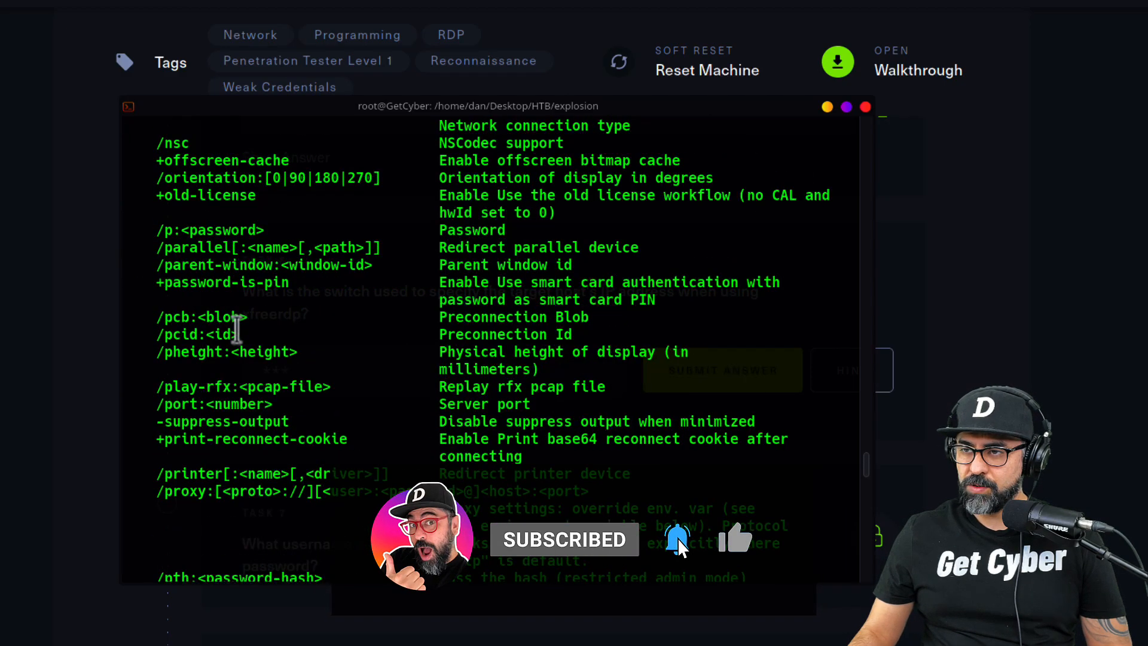
scroll(up, 3)
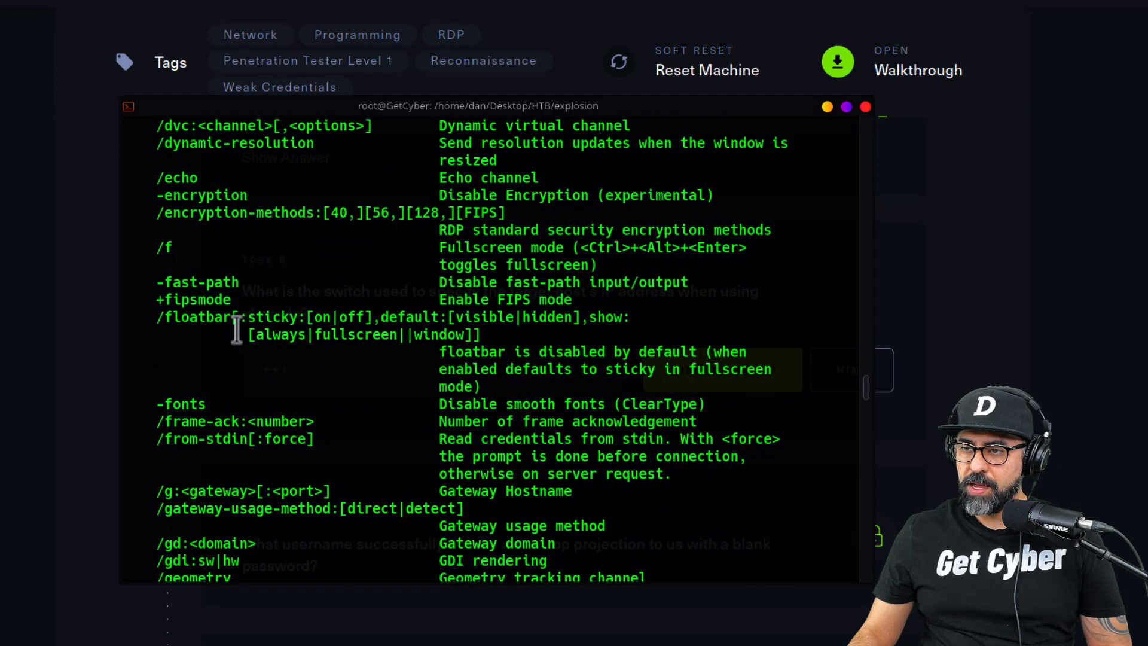
scroll(down, 3)
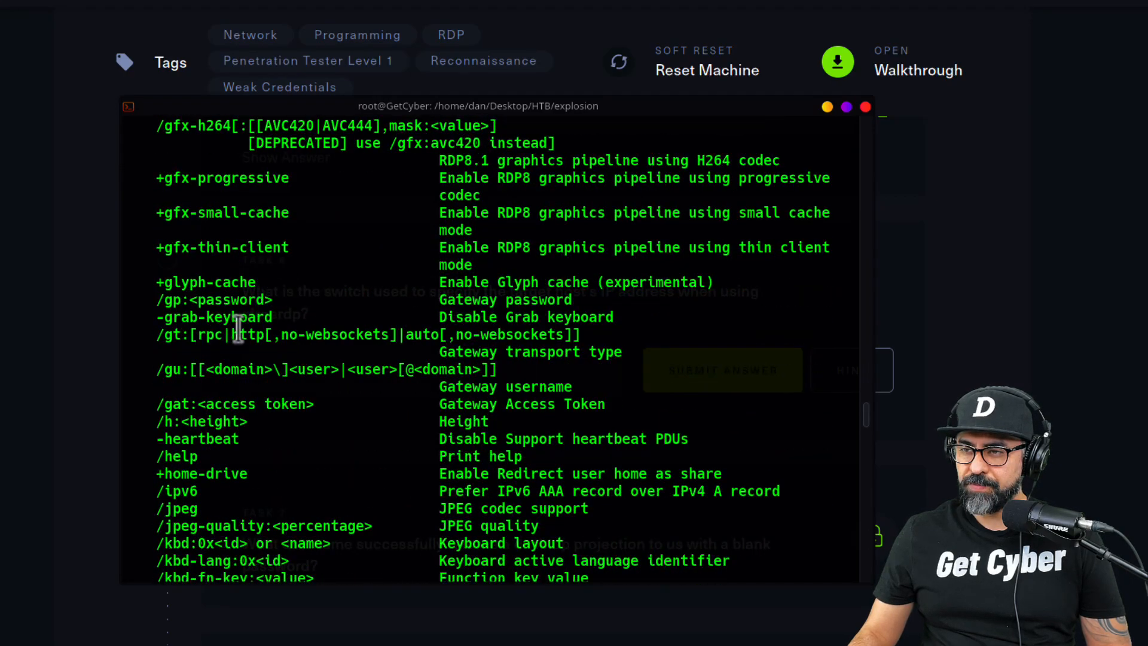
scroll(down, 3)
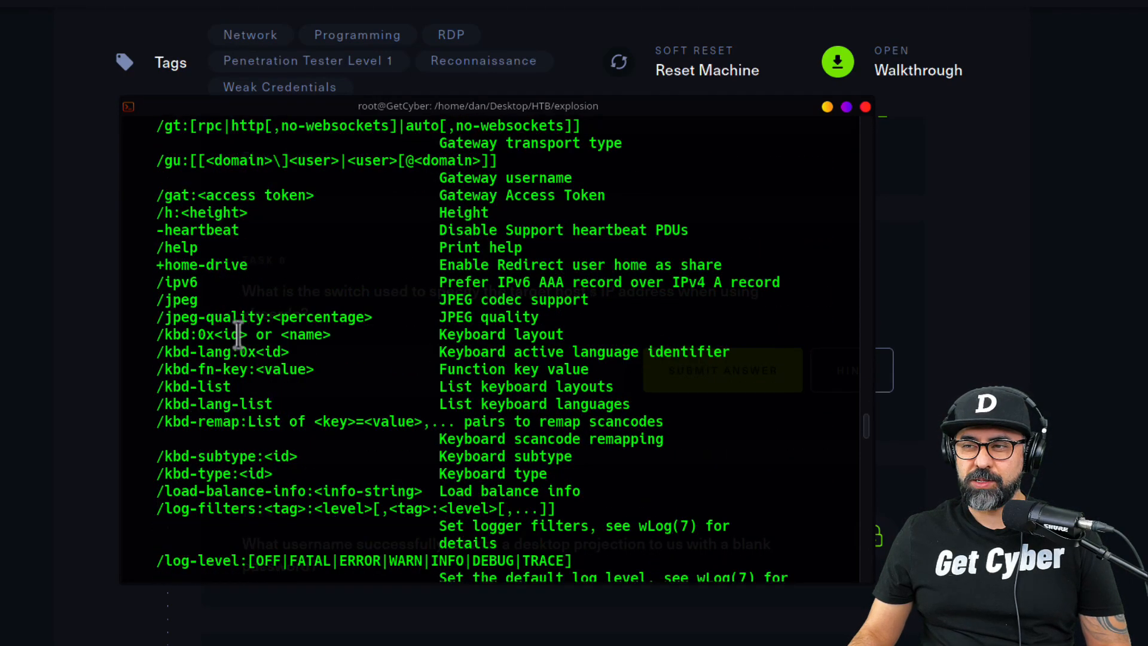
scroll(down, 3)
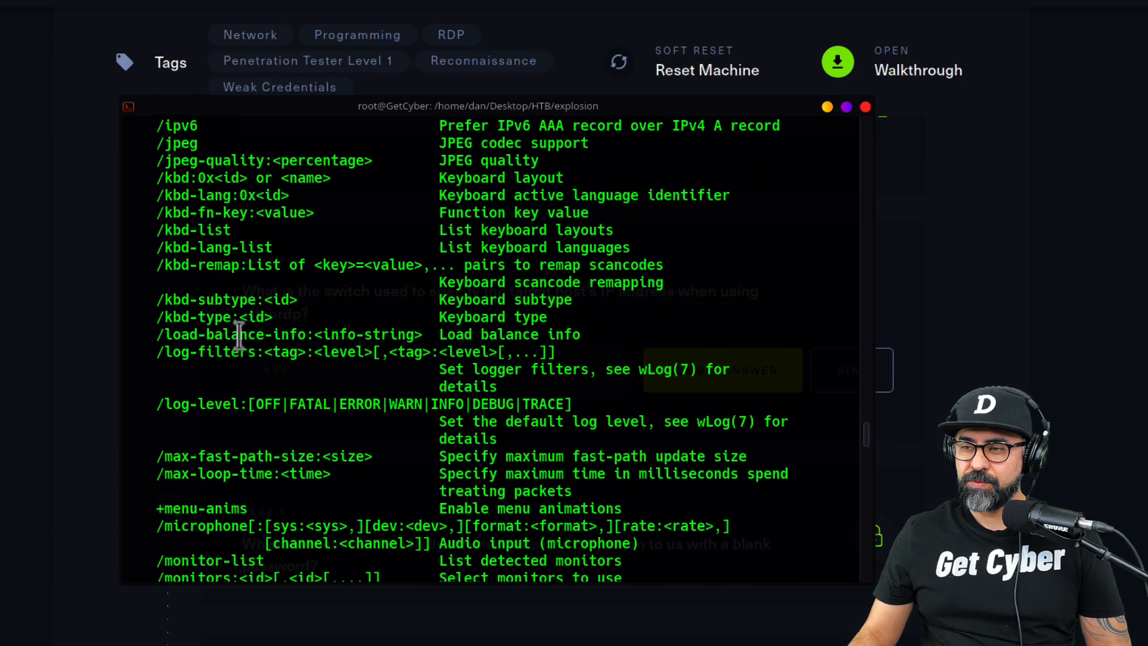
scroll(down, 3)
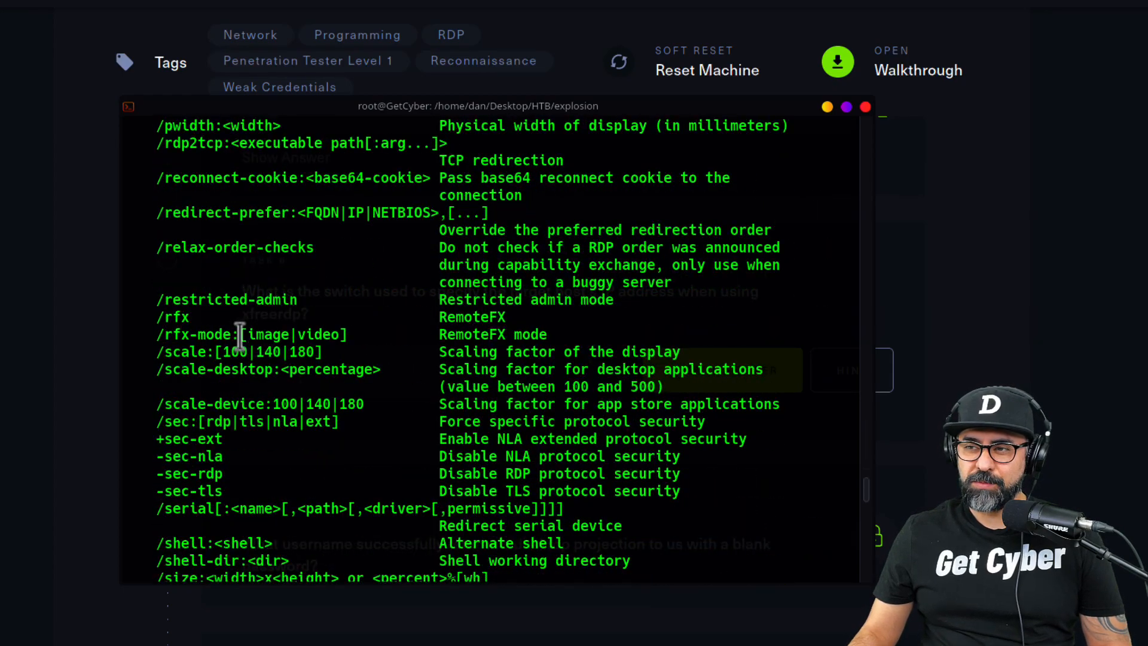
scroll(down, 3)
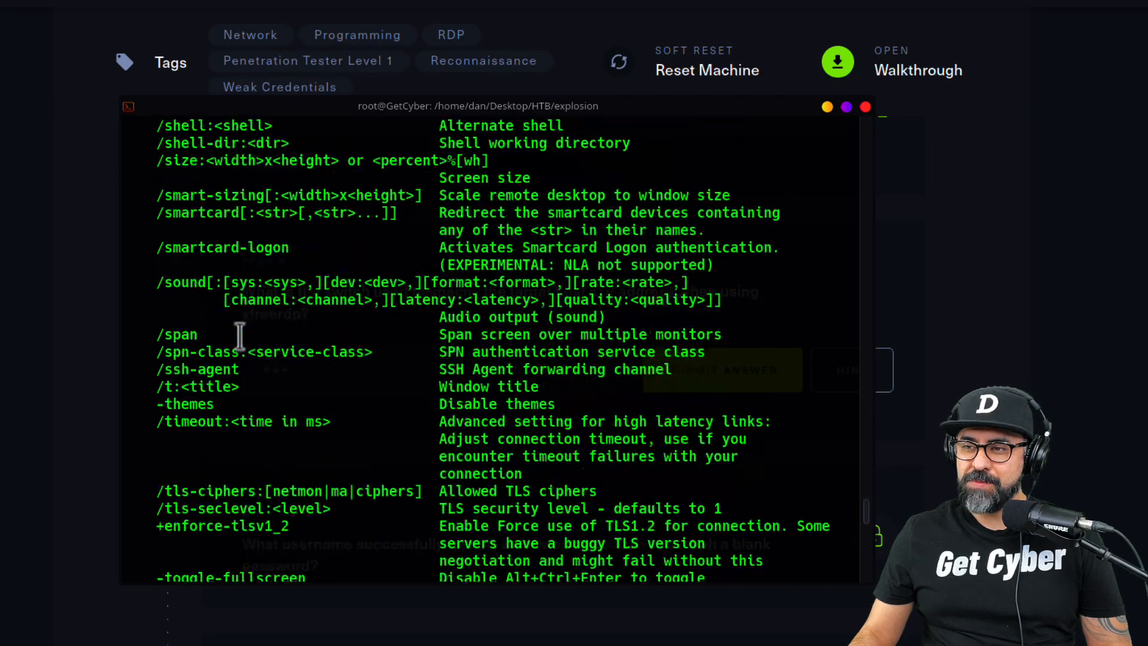
scroll(down, 3)
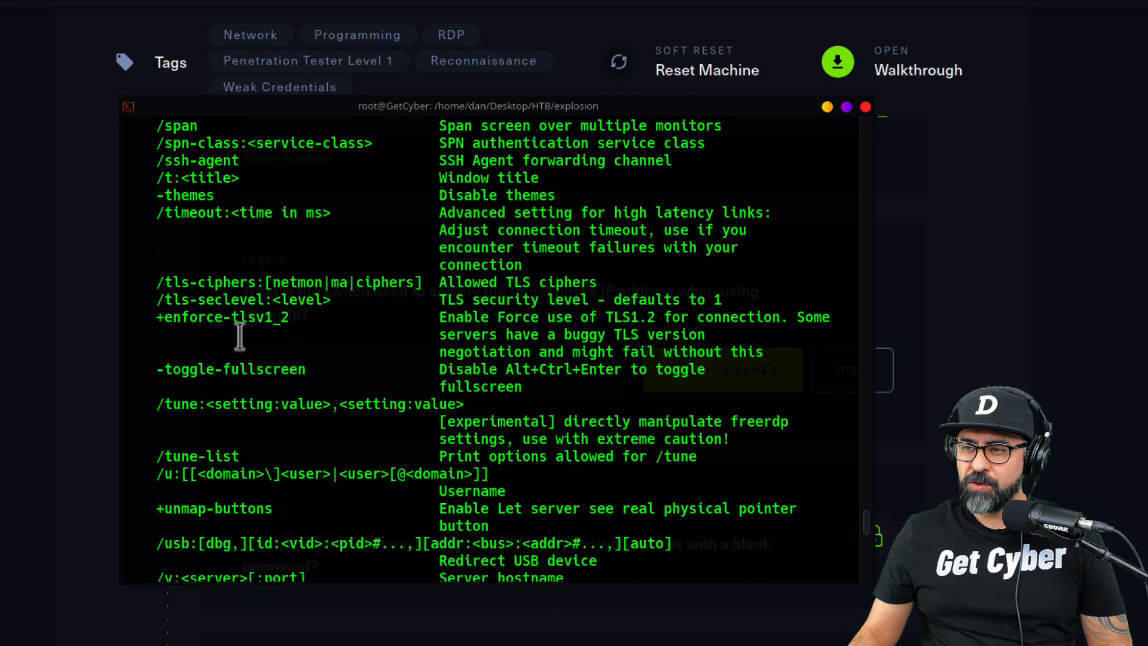
scroll(down, 3)
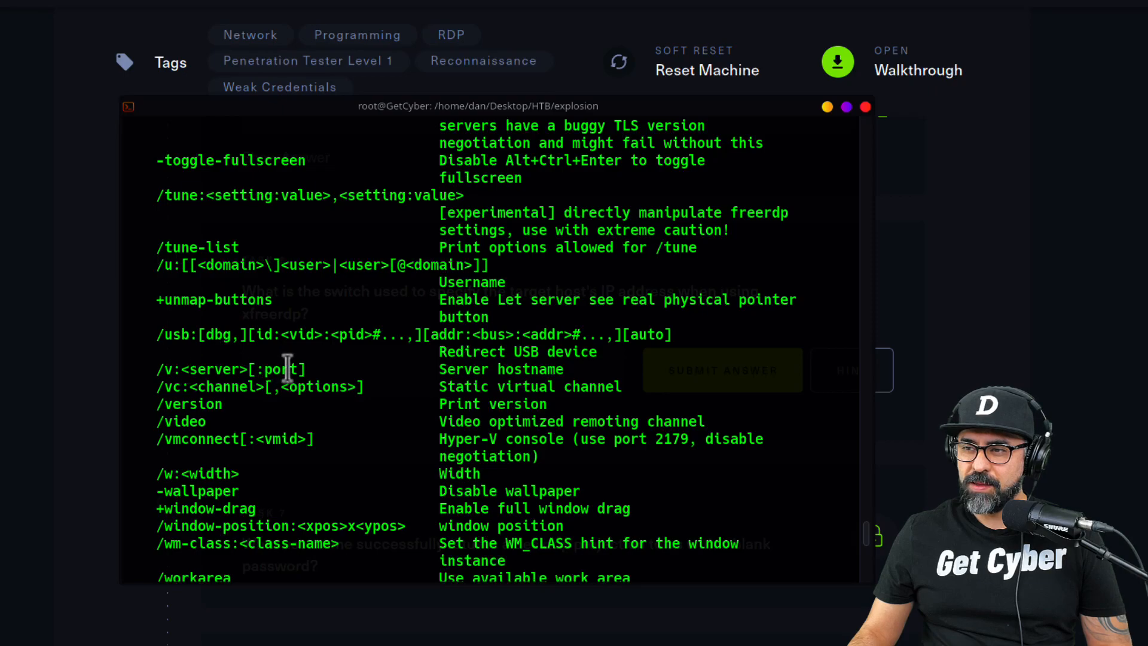
double_click(231, 368)
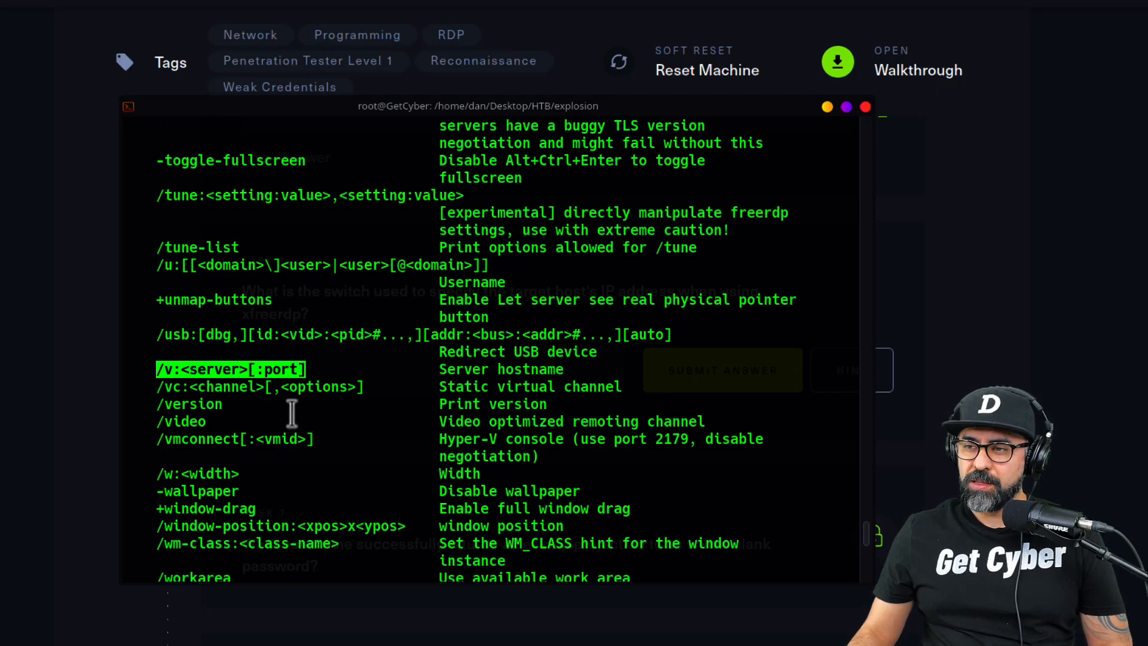
mouse_move(315, 387)
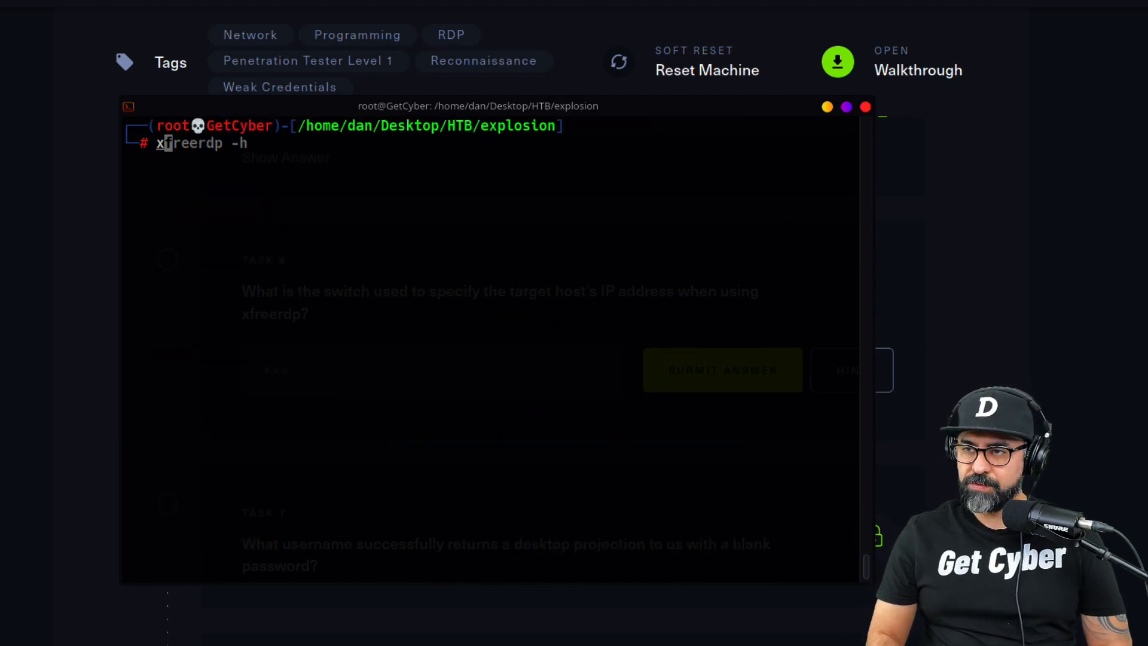
Connect xfreerdp to port 3389 as Administrator, trust the certificate, leave domain empty.
text(/v:10.129.226.211 /u:Administrator)
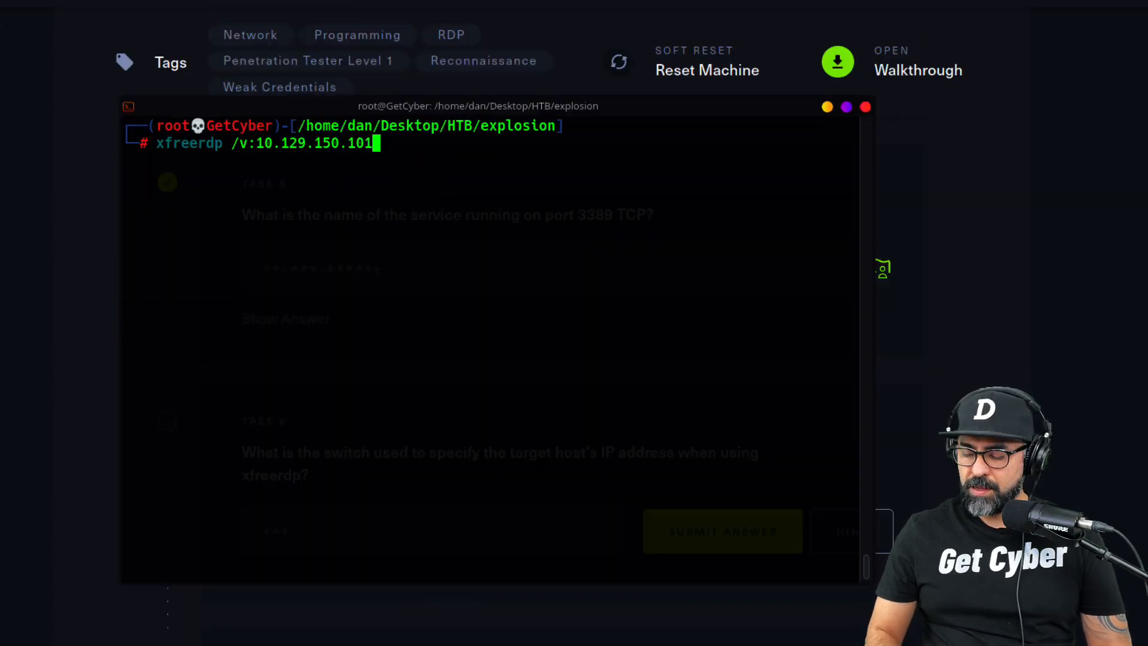
text(:3389)
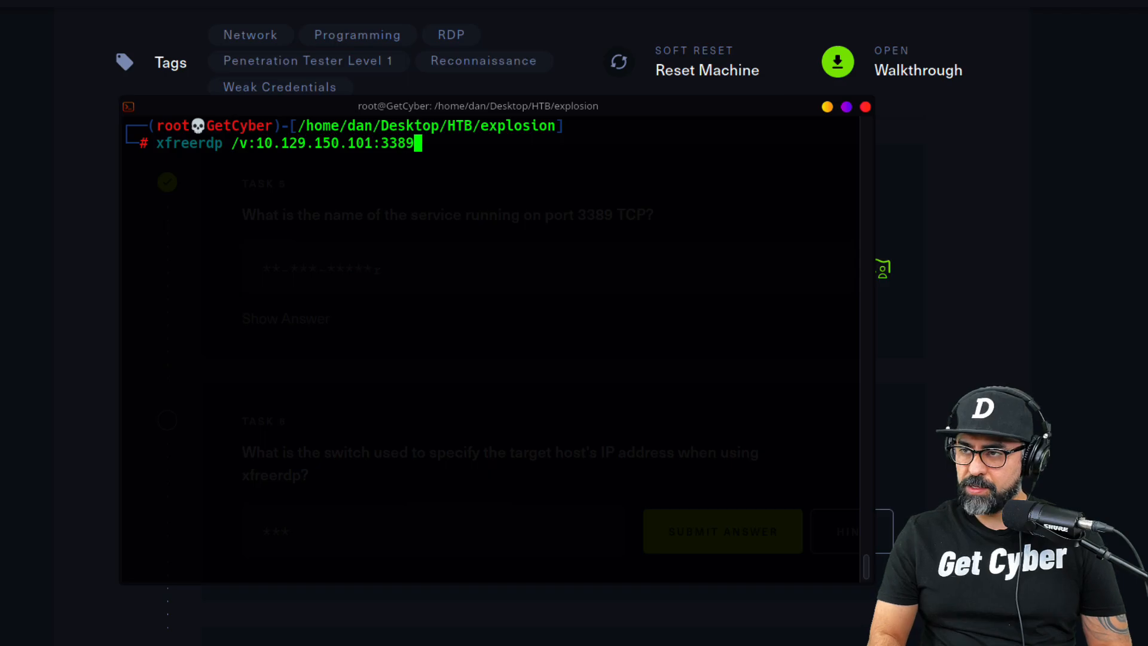
key(Return)
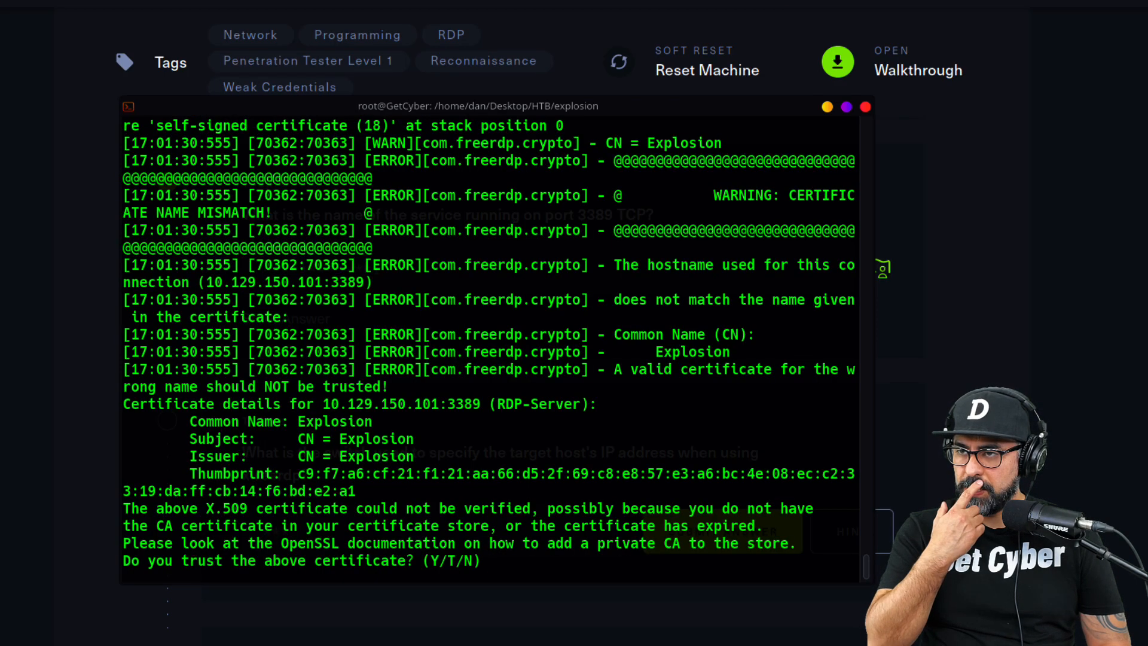
text(Y)
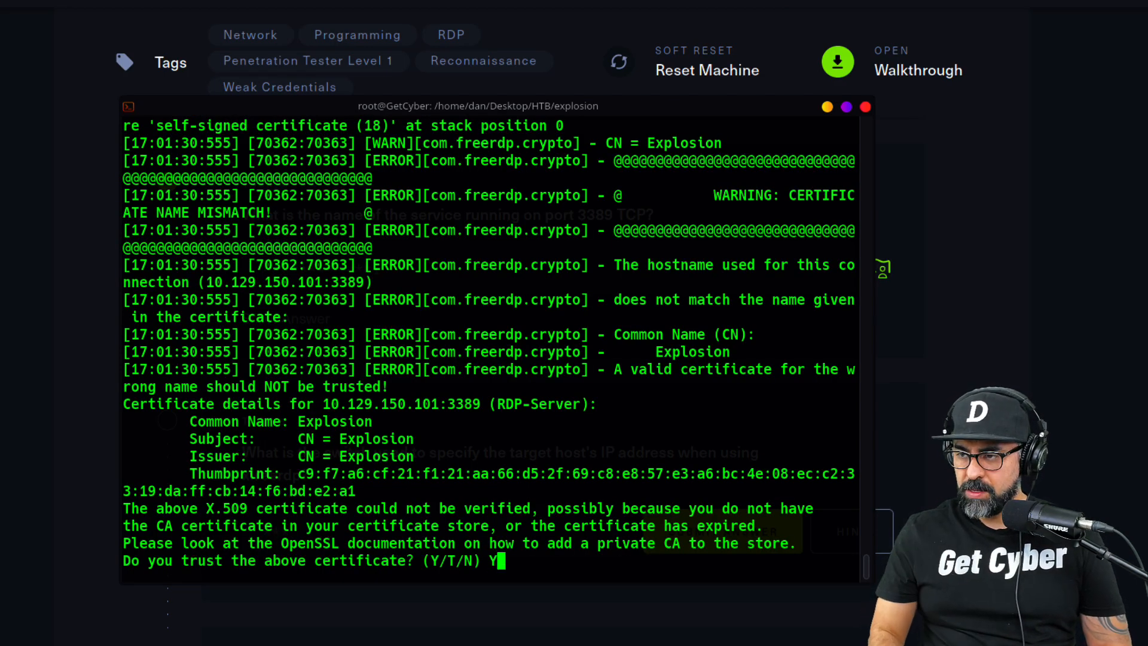
key(Return)
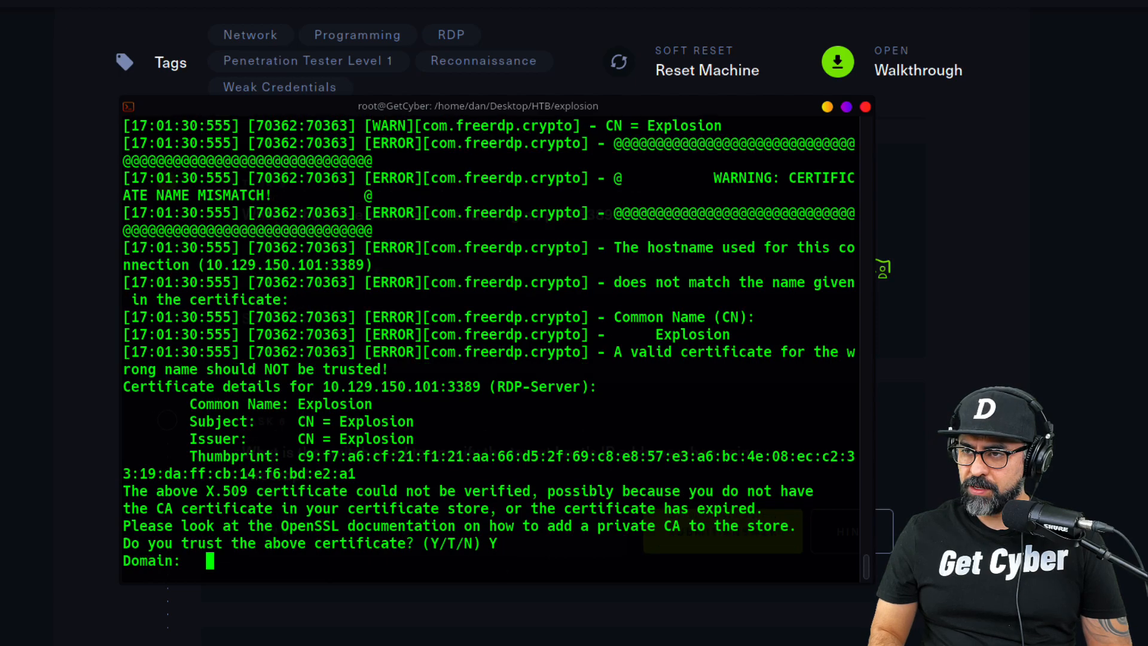
key(Return)
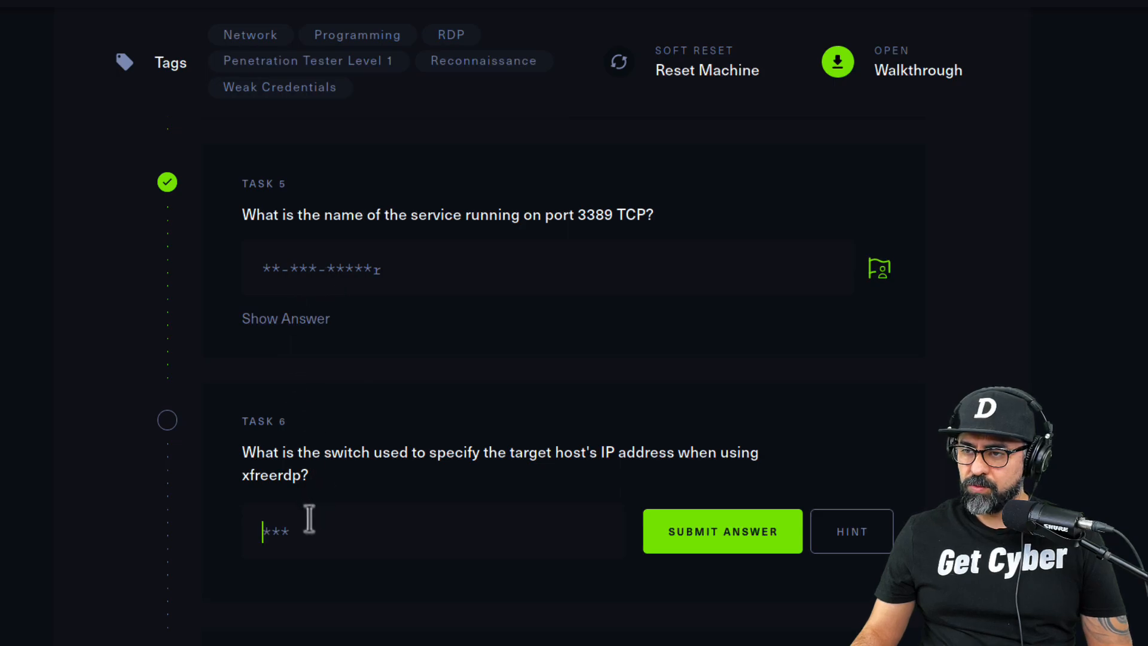
Submit '/v:' as the Task 6 answer.
text(/v :)
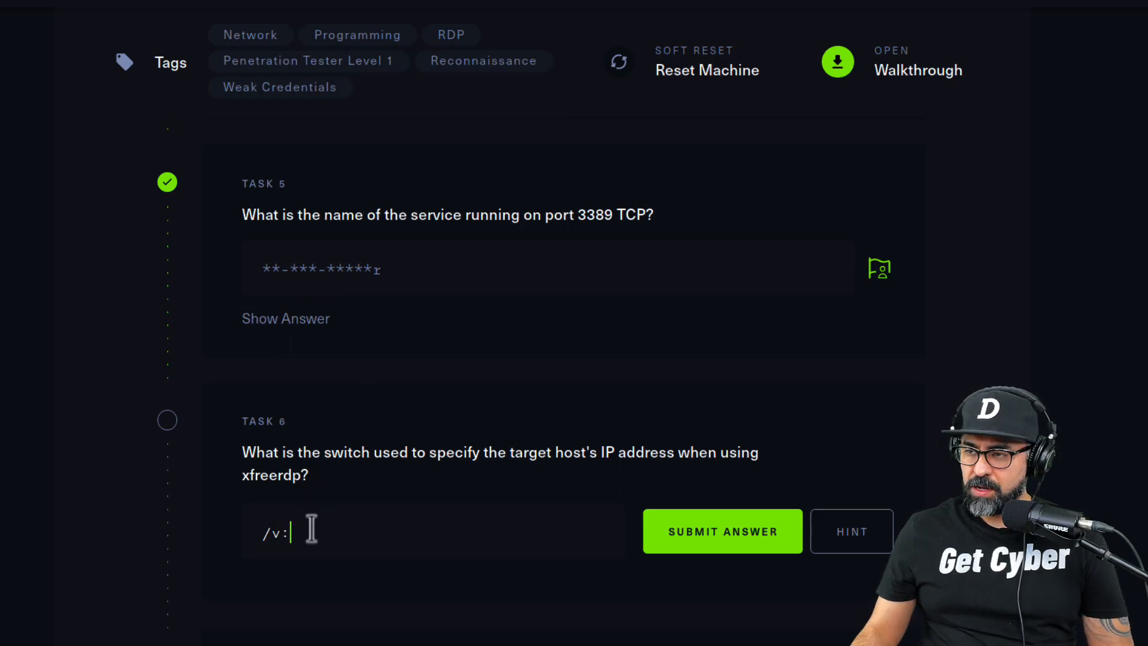
click(722, 531)
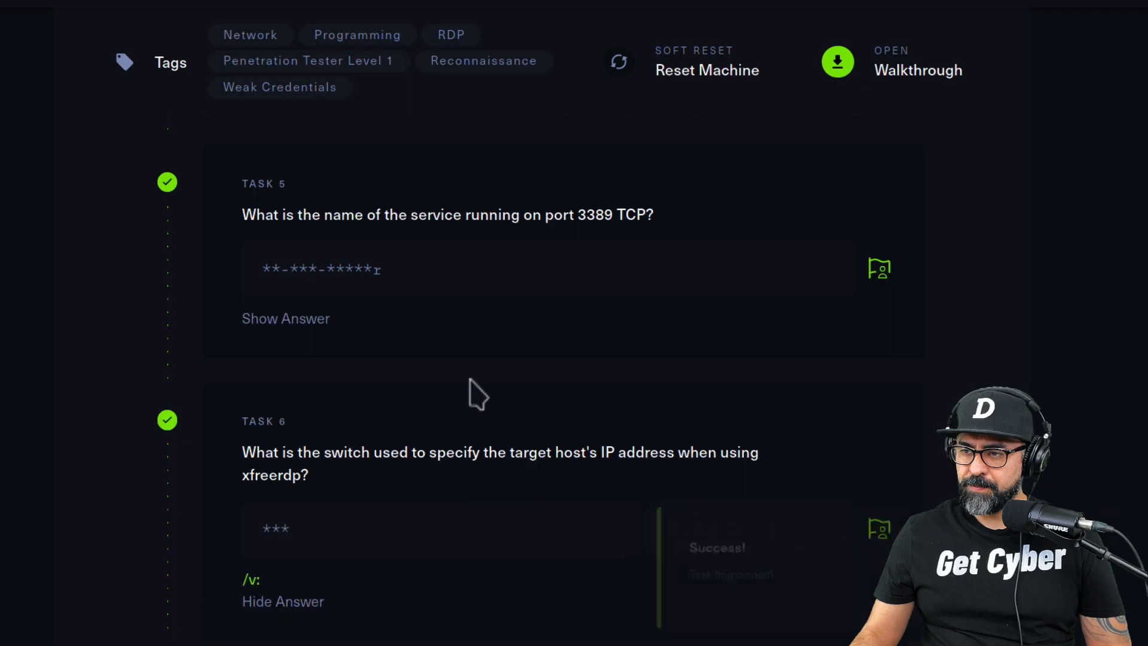
scroll(down, 3)
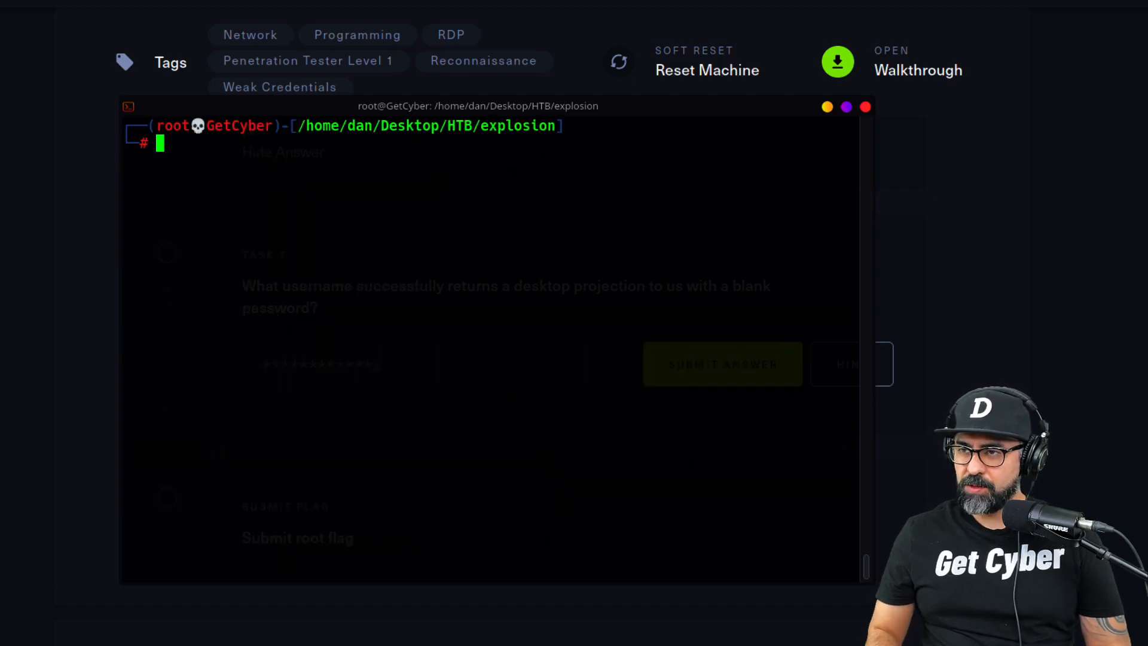
Connect with xfreerdp to 10.129.150.101:3389 as Administrator using an empty password.
text(xfreerdp /v:10.129.150.101:3389)
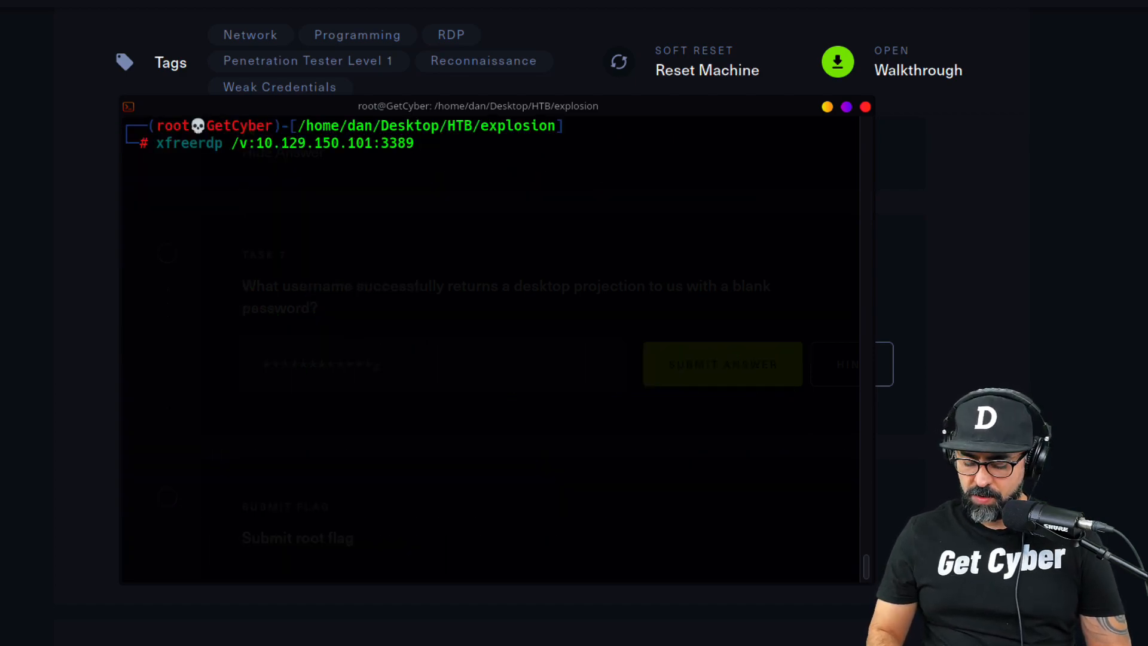
text(/u)
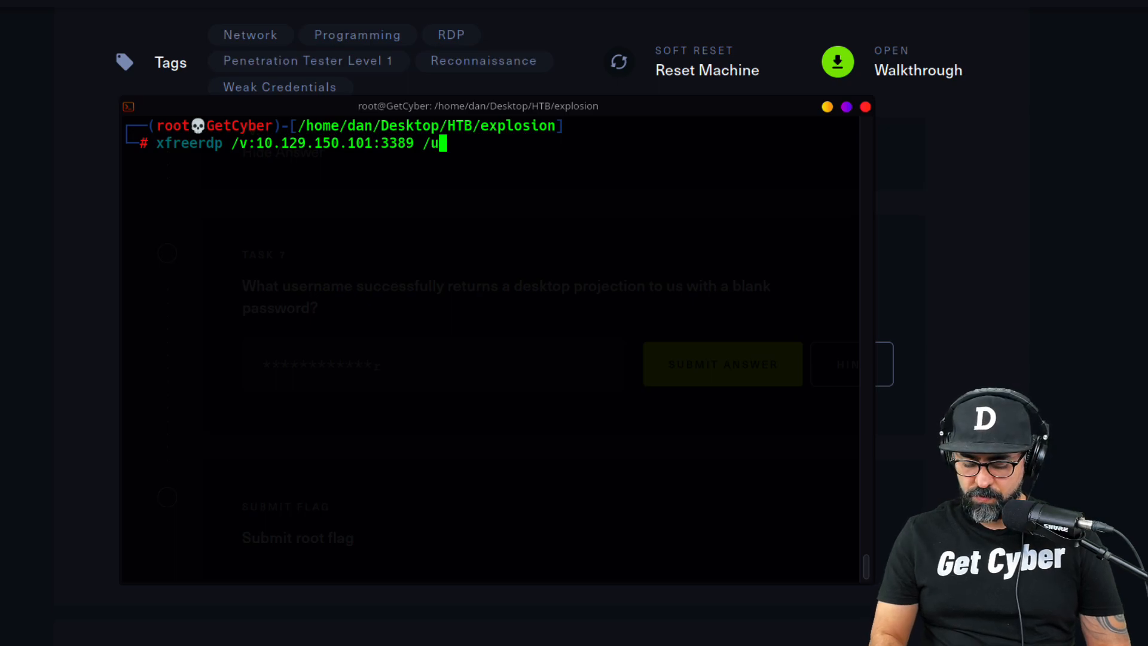
text(:Administrator)
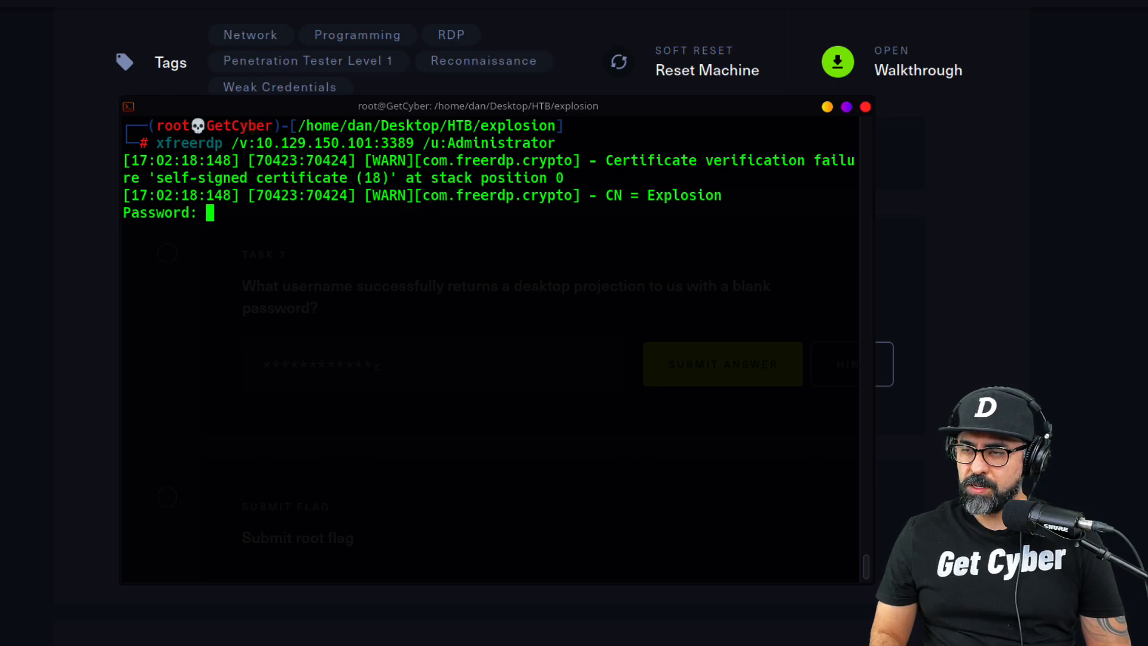
key(Return)
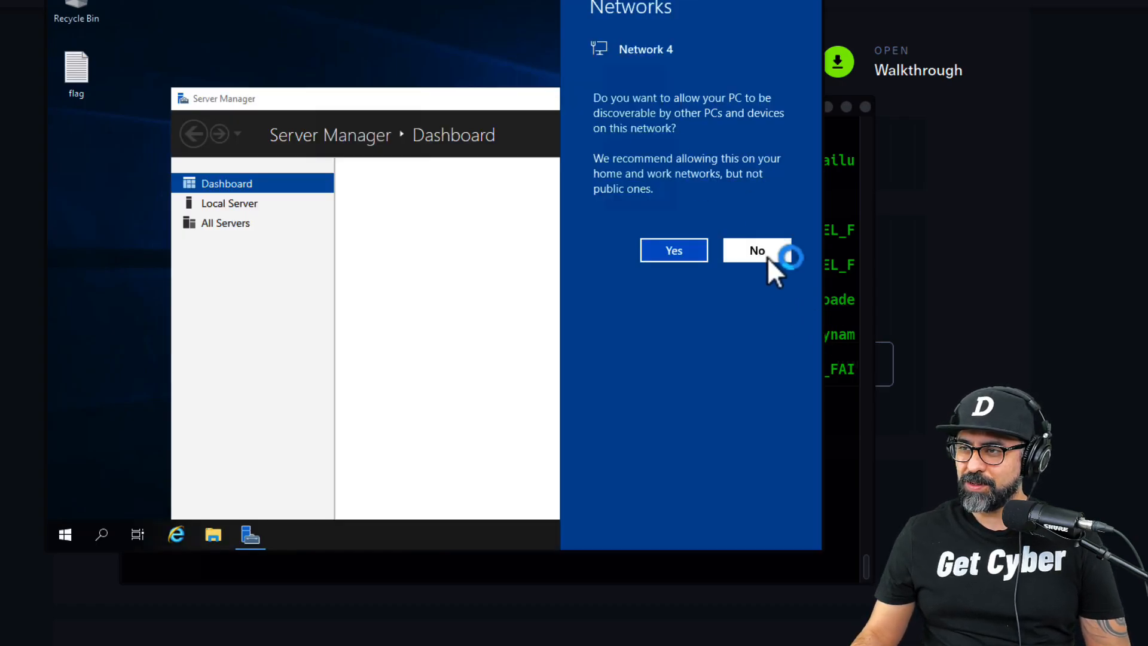
Decline network discoverability in the remote session and view the Server Manager dashboard.
click(756, 250)
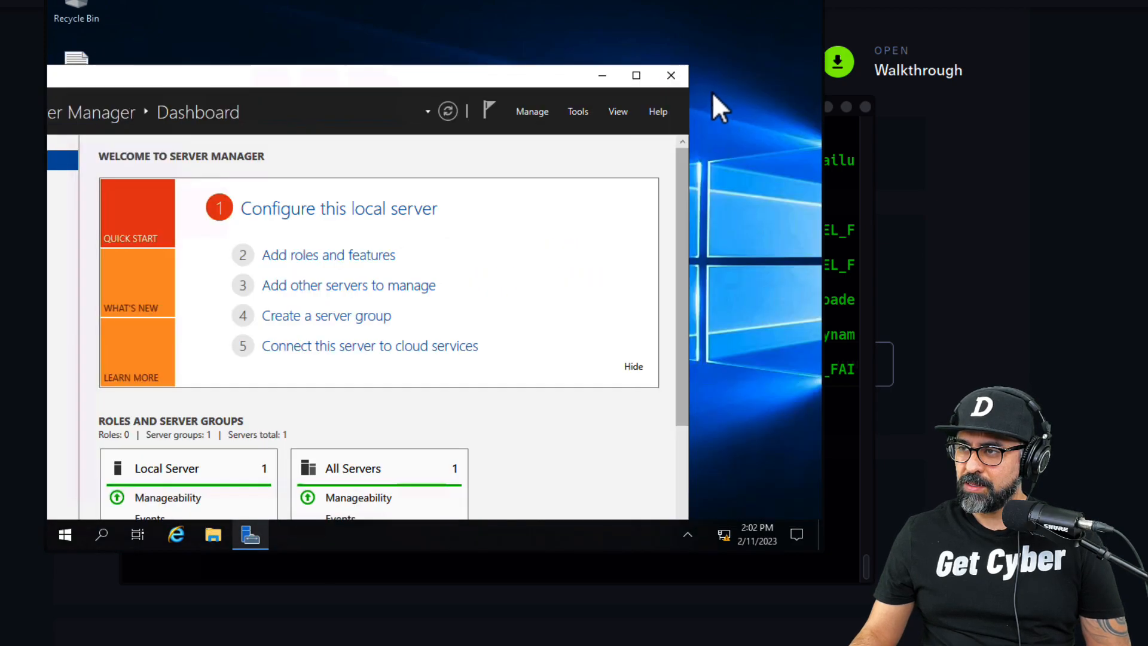
click(669, 75)
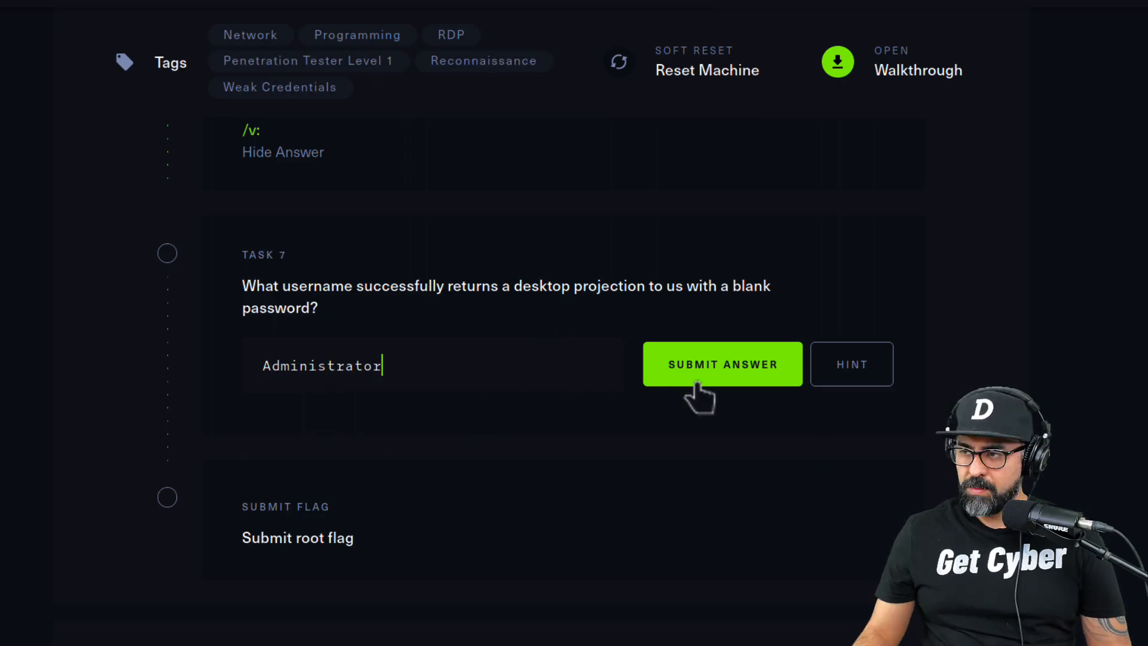
Submit Administrator as the Task 7 answer, then submit the root flag.
click(721, 364)
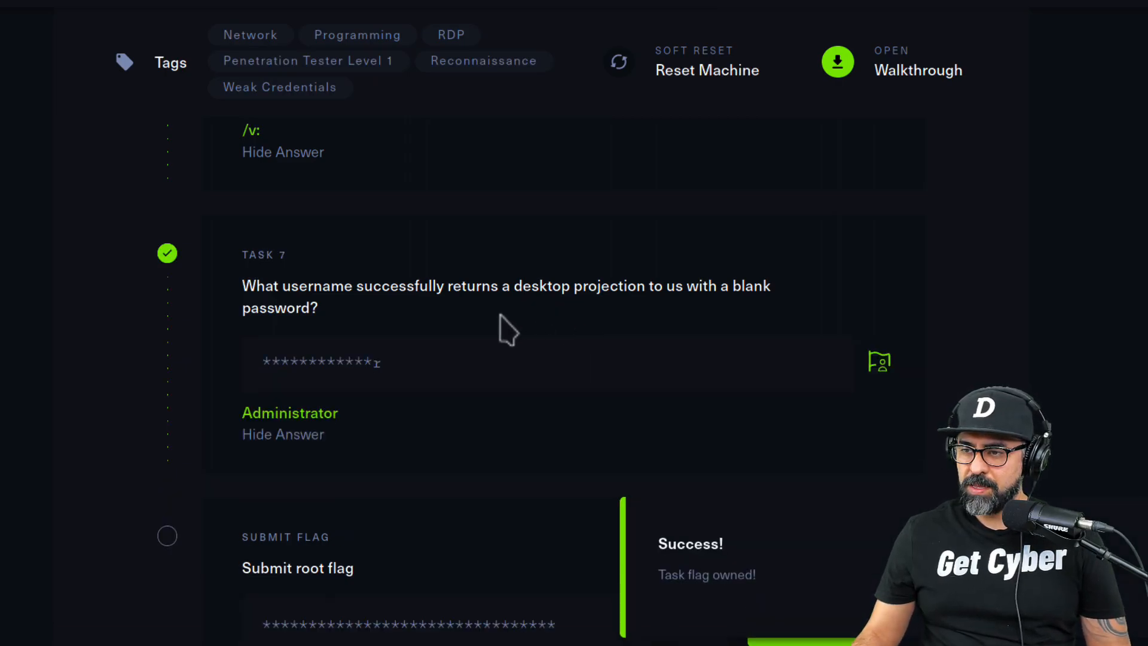
scroll(down, 3)
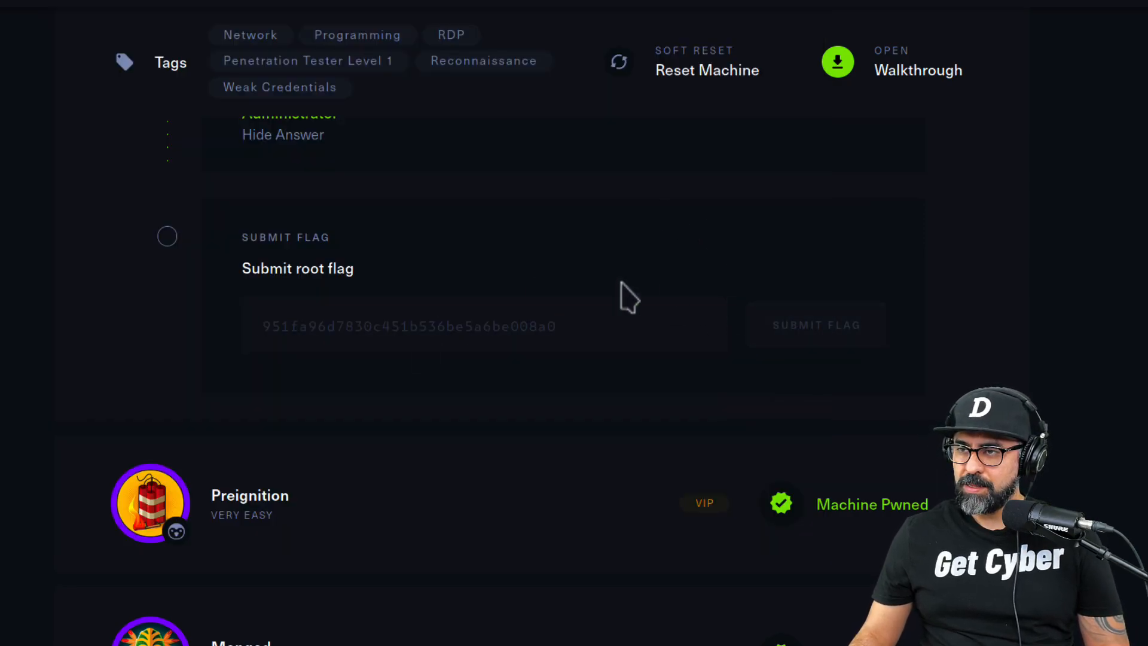
click(815, 325)
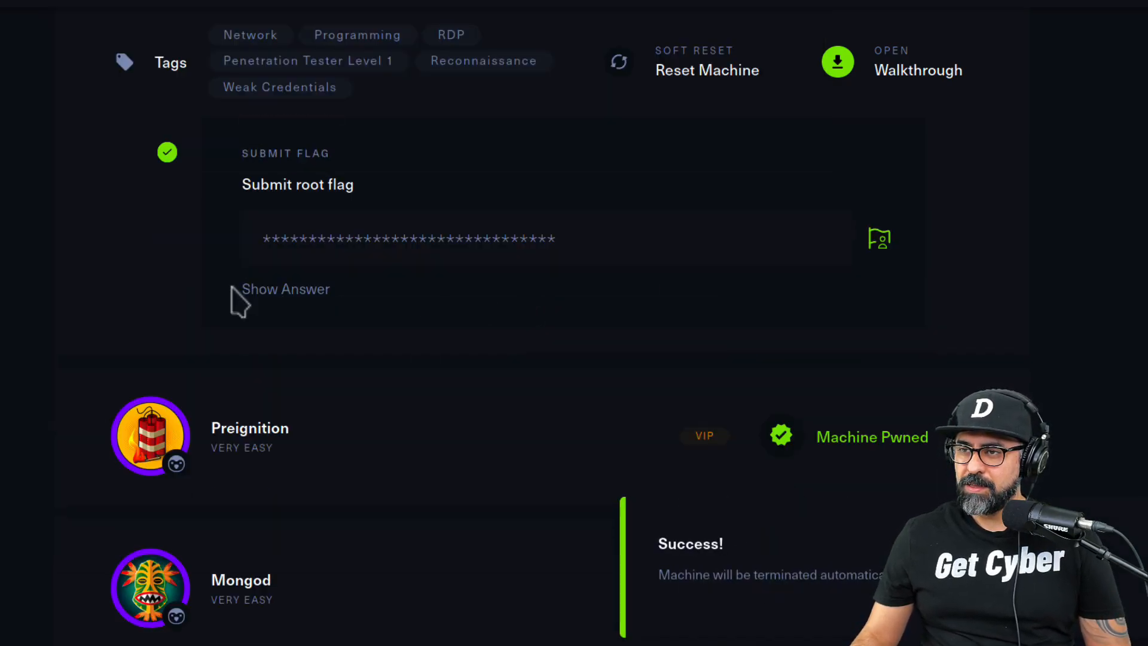